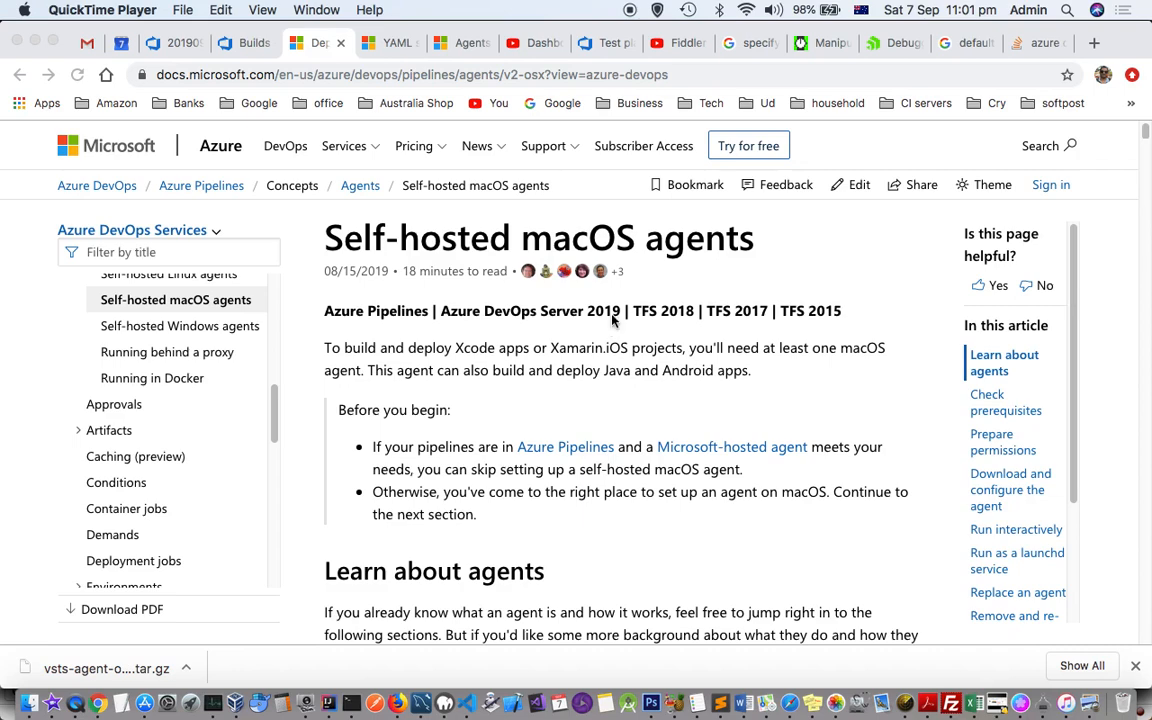
# Step: Scroll the Self-hosted macOS agents article down to 'Authenticate with a personal access token (PAT)'
pyautogui.scroll(-3)
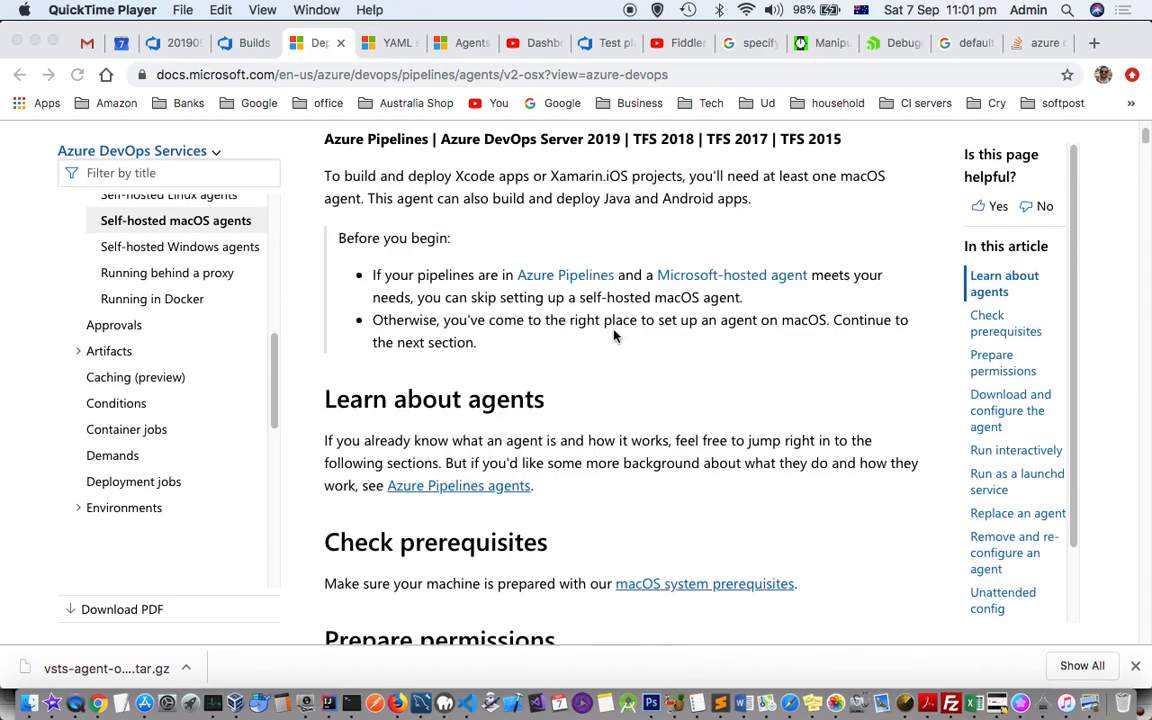
pyautogui.scroll(-3)
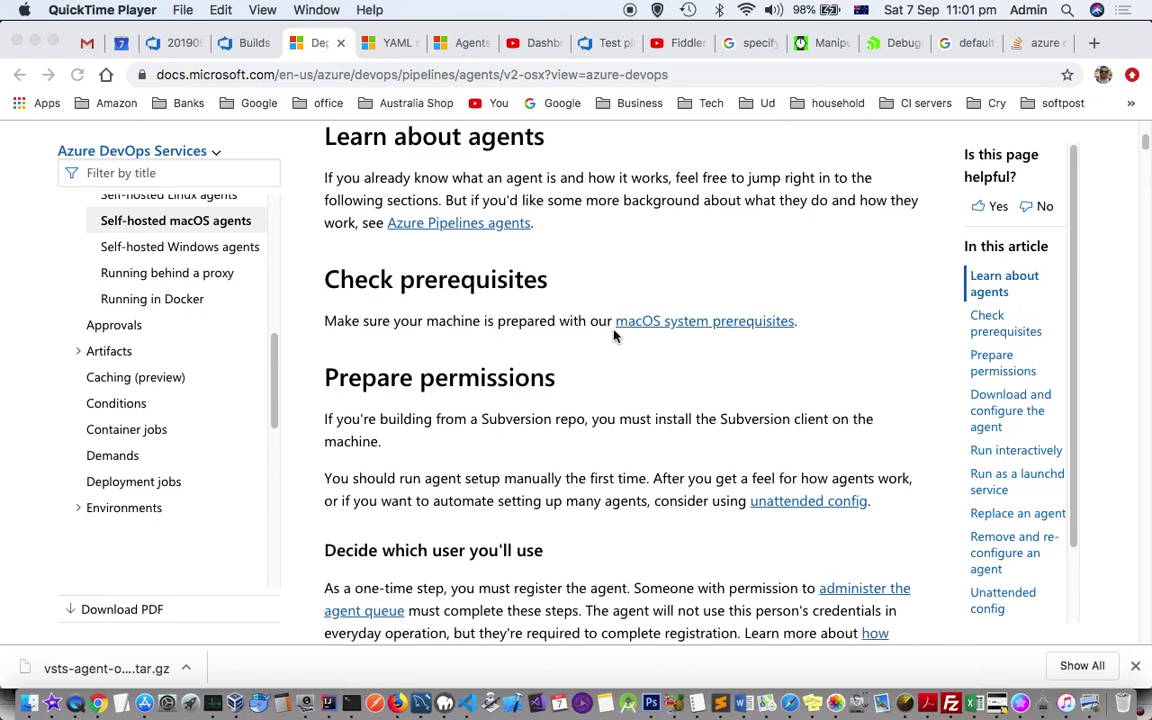
pyautogui.scroll(-3)
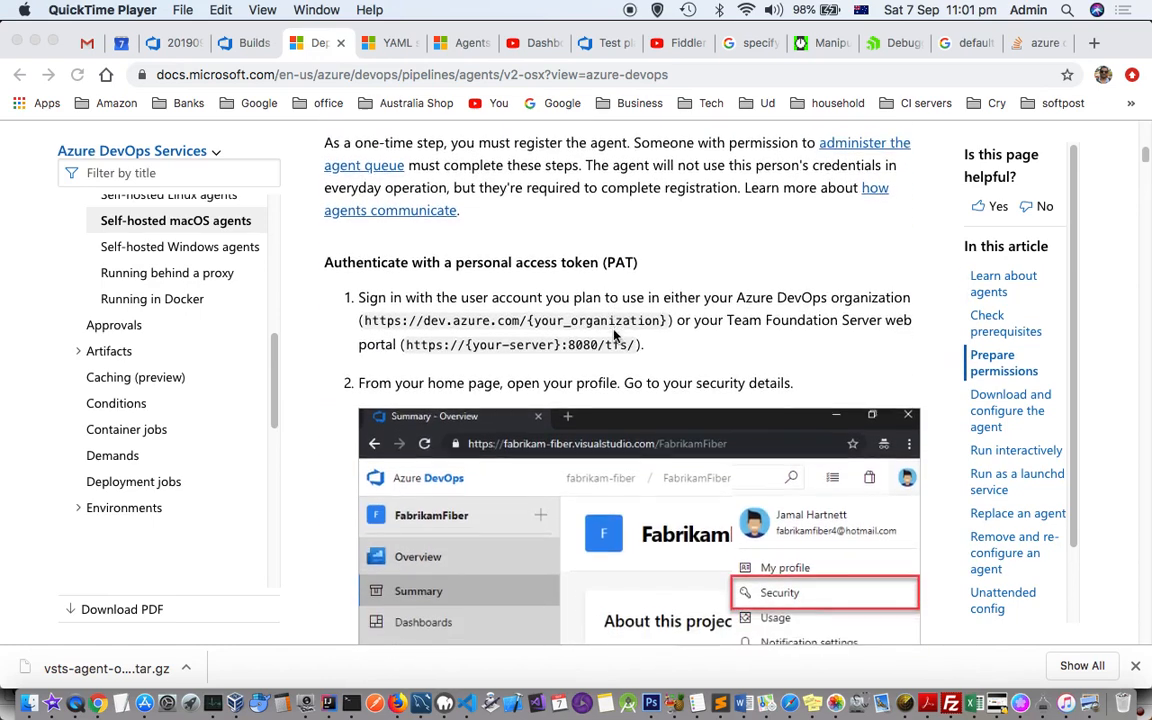
pyautogui.scroll(-3)
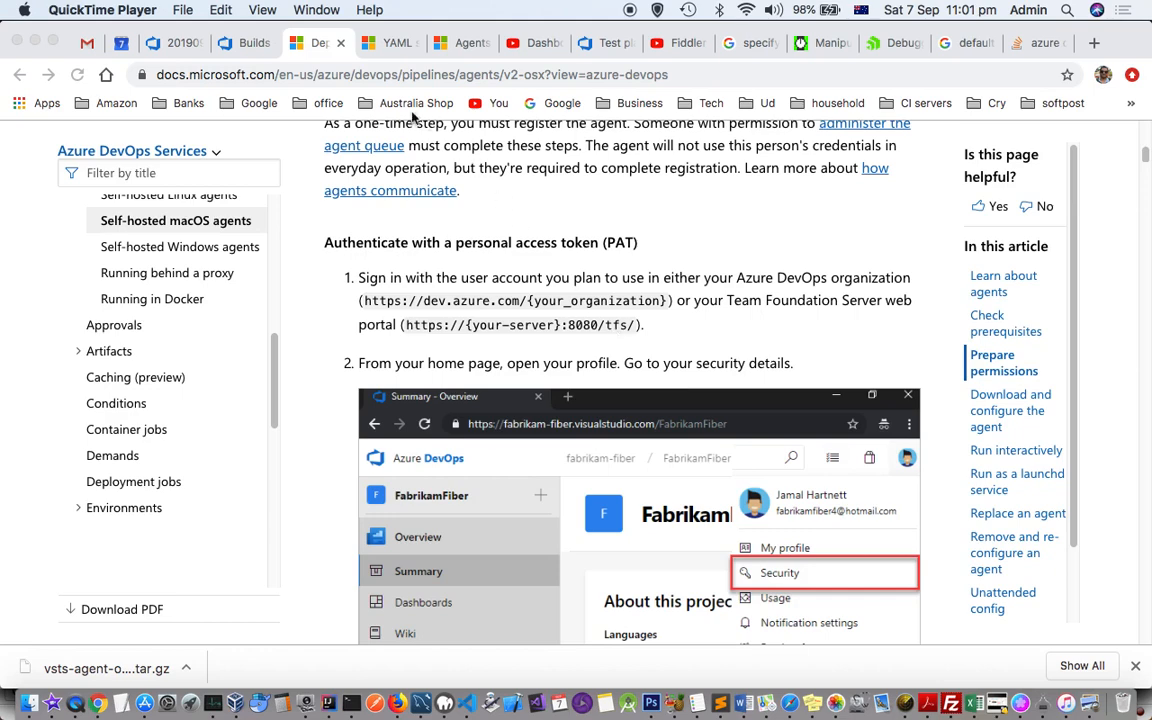
pyautogui.moveTo(311, 43)
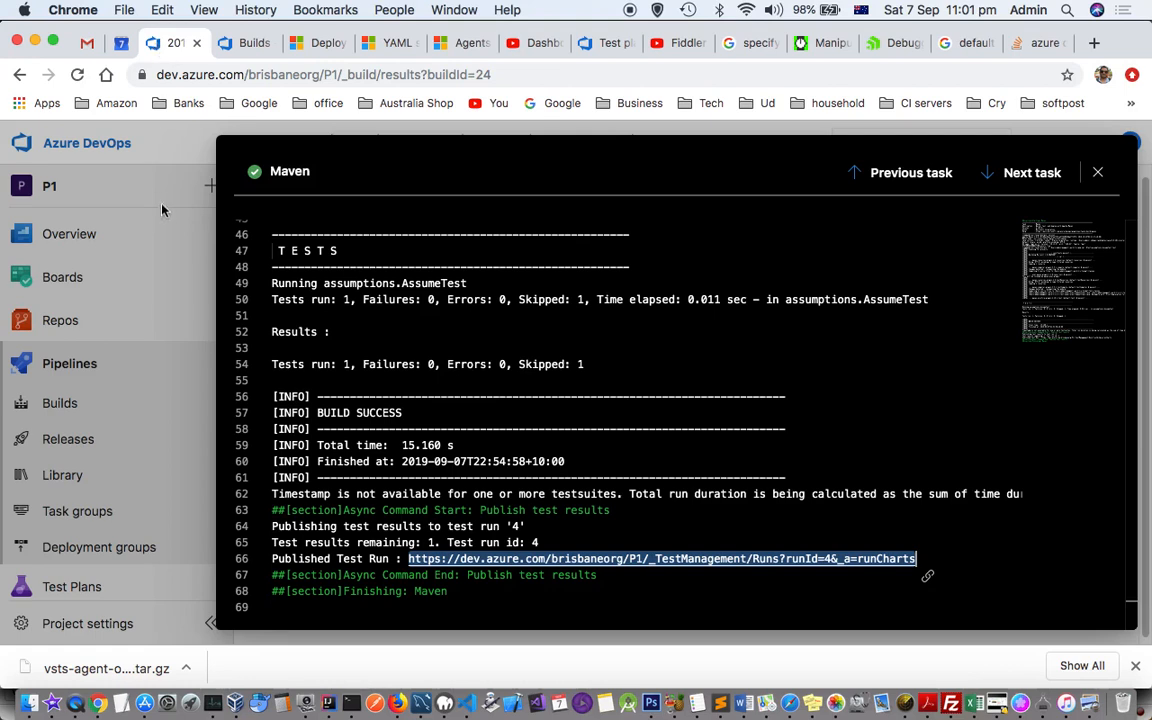
# Step: Close the Maven log, view the active macagent token under Personal access tokens, then return to Docs
pyautogui.click(1070, 172)
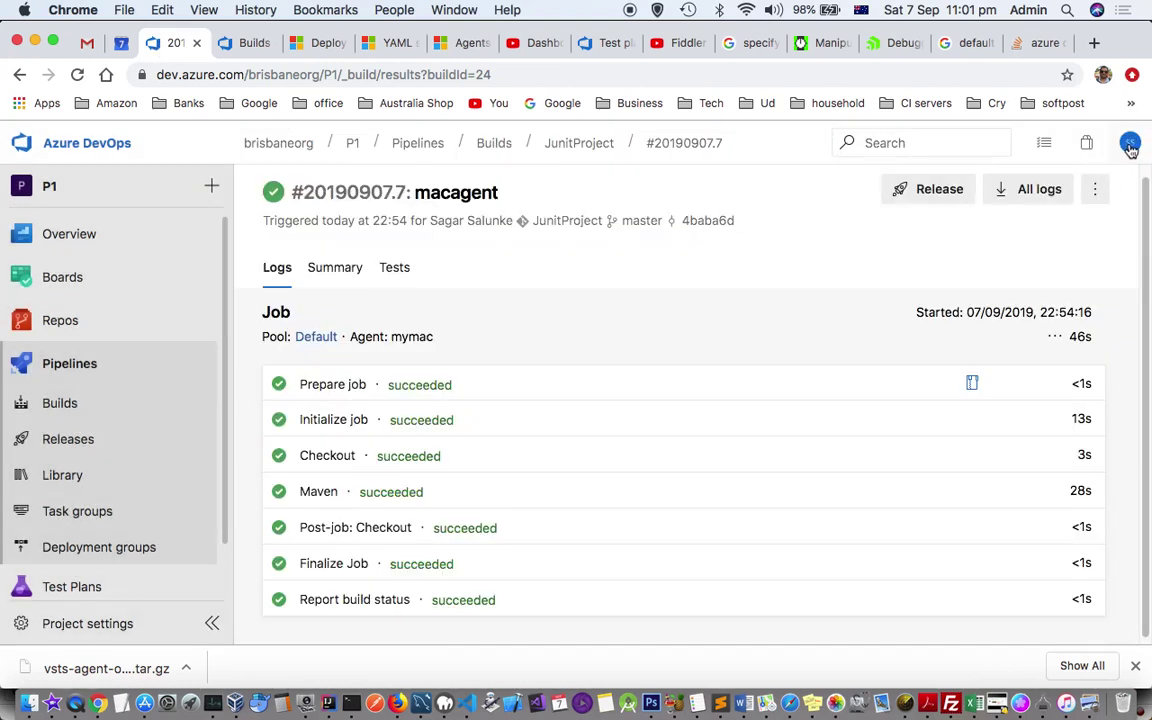
pyautogui.click(1129, 142)
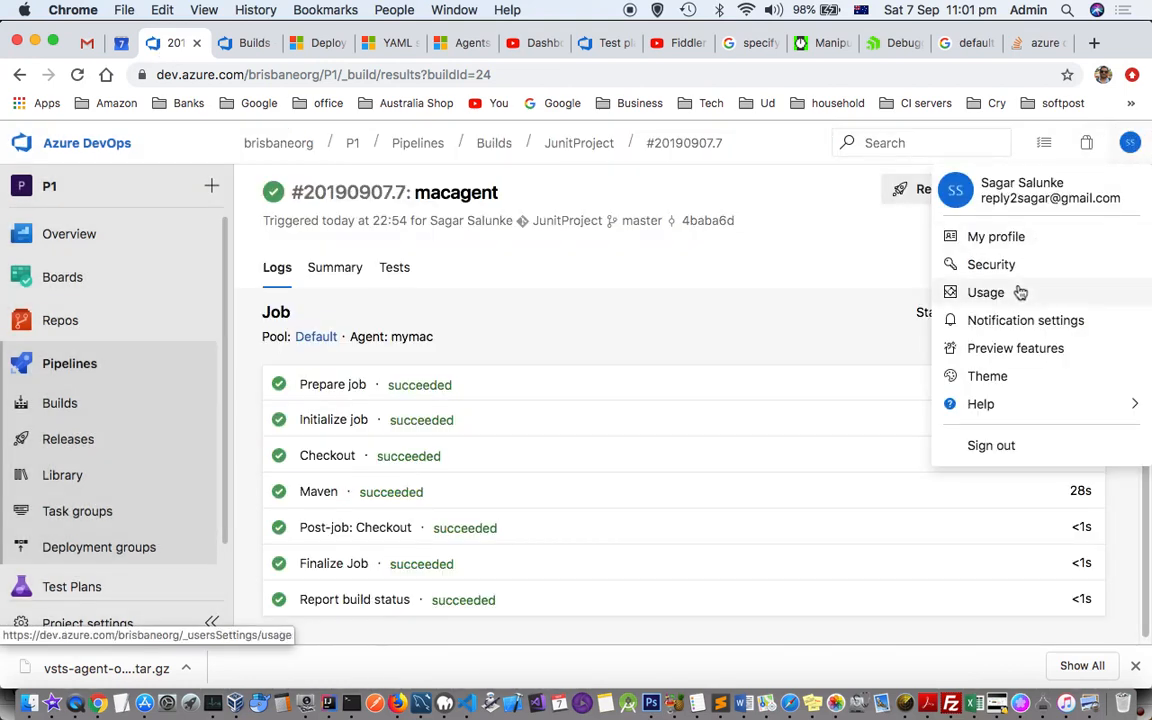
pyautogui.moveTo(1000, 265)
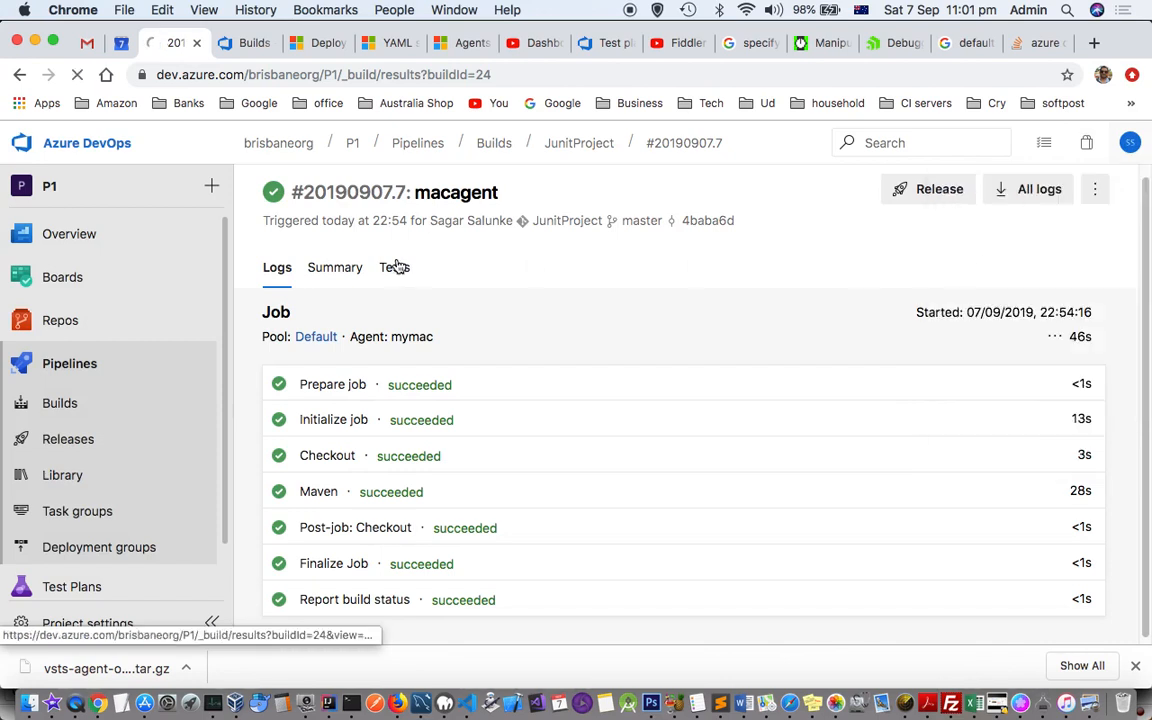
pyautogui.moveTo(519, 266)
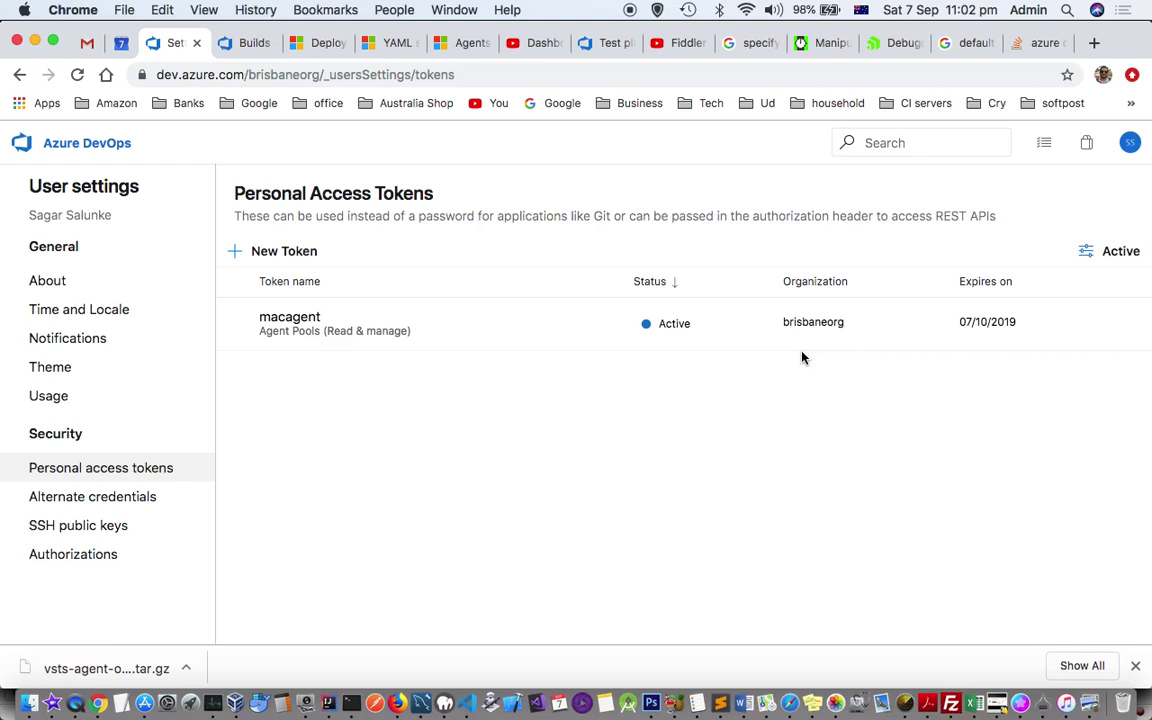
pyautogui.moveTo(325, 155)
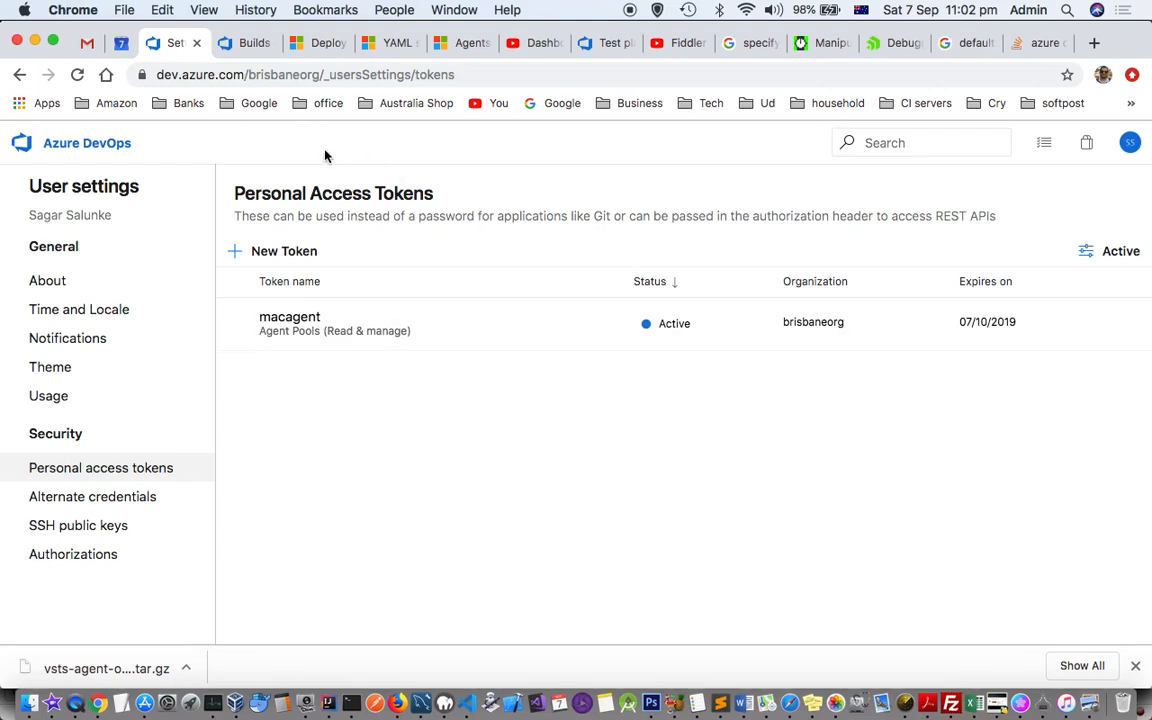
pyautogui.click(315, 43)
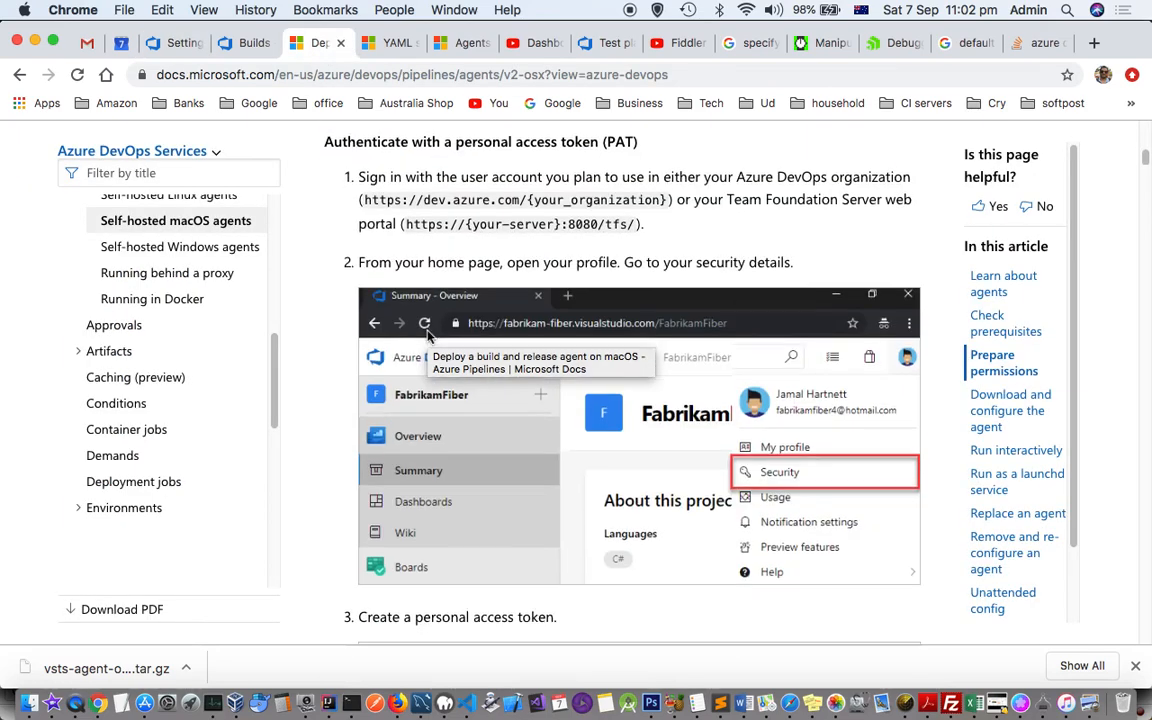
# Step: Read the PAT authentication steps, highlighting the instruction about copying the token
pyautogui.scroll(-3)
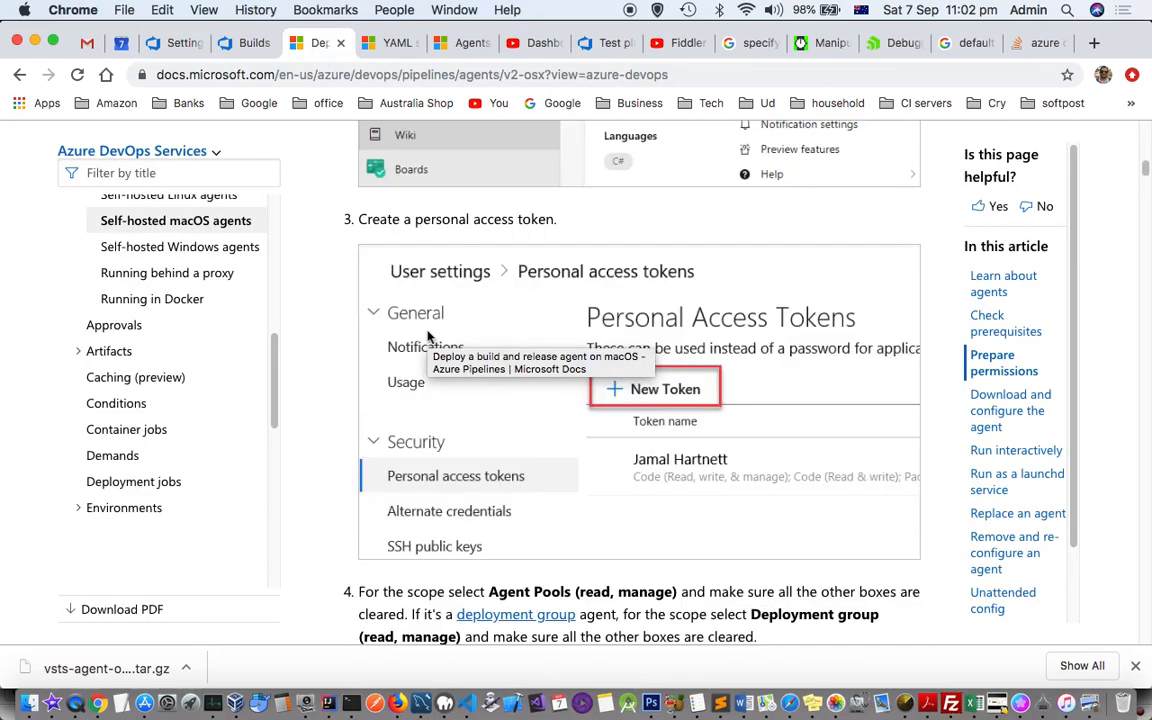
pyautogui.scroll(-3)
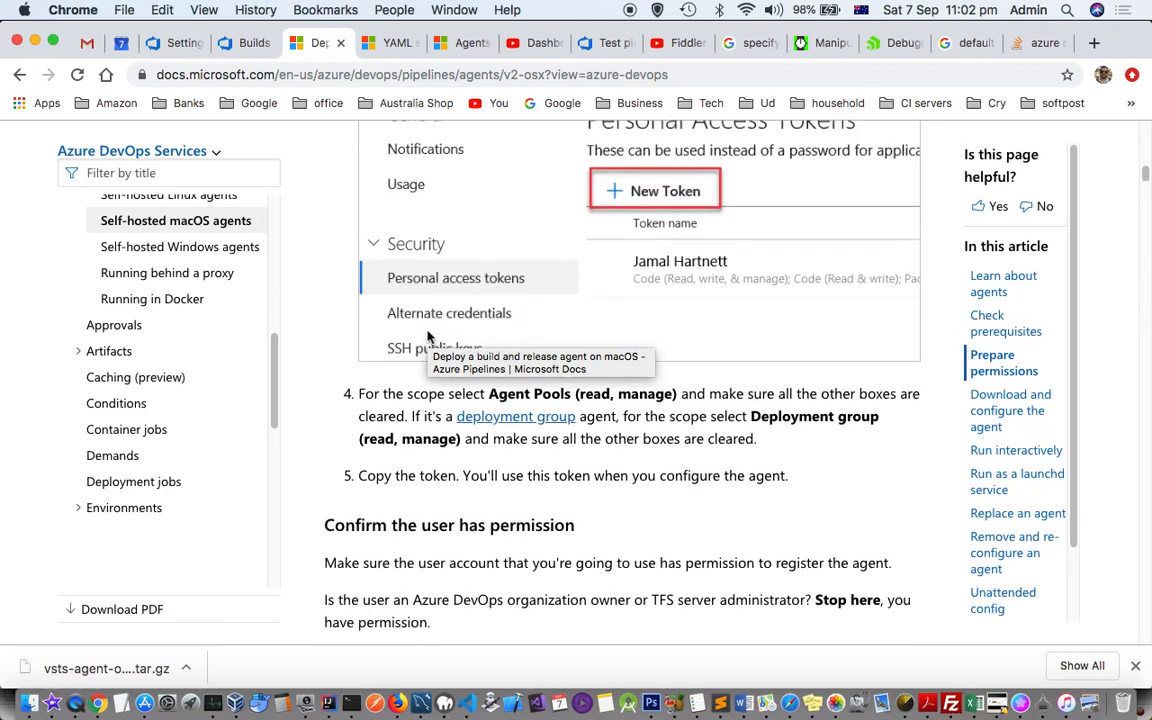
pyautogui.scroll(-3)
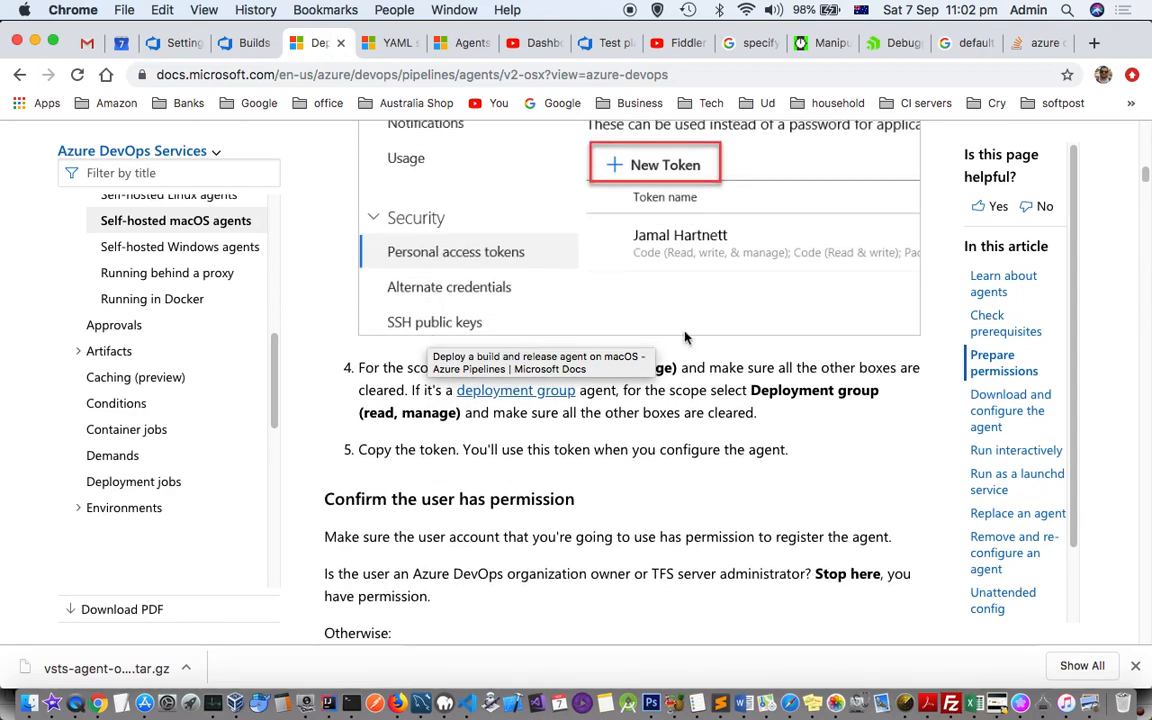
pyautogui.moveTo(434, 368)
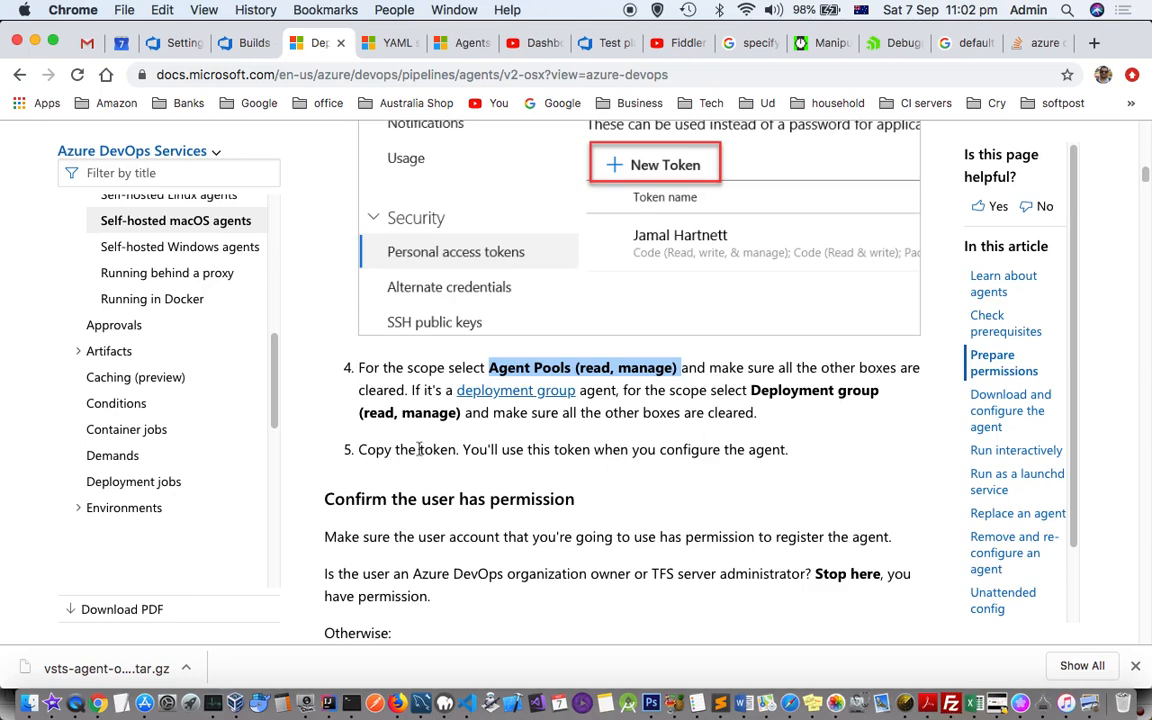
pyautogui.moveTo(358, 449); pyautogui.dragTo(551, 449)
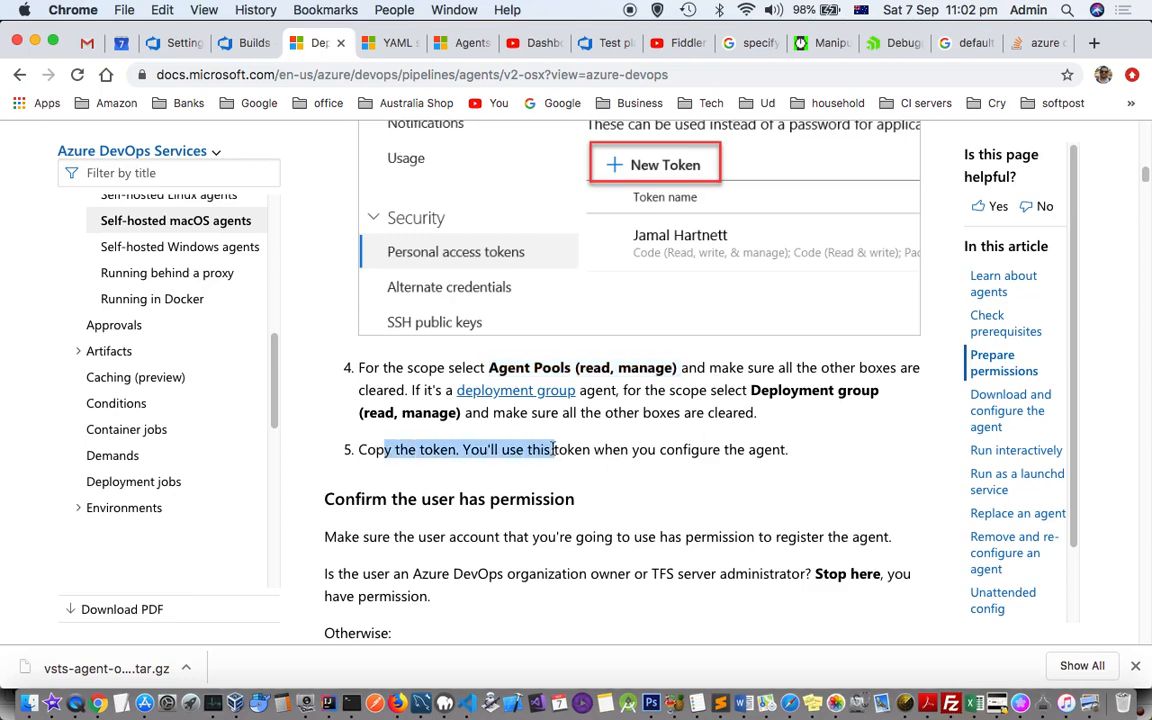
# Step: Read on to 'Download and configure the agent', then return to the personal access tokens page
pyautogui.scroll(-3)
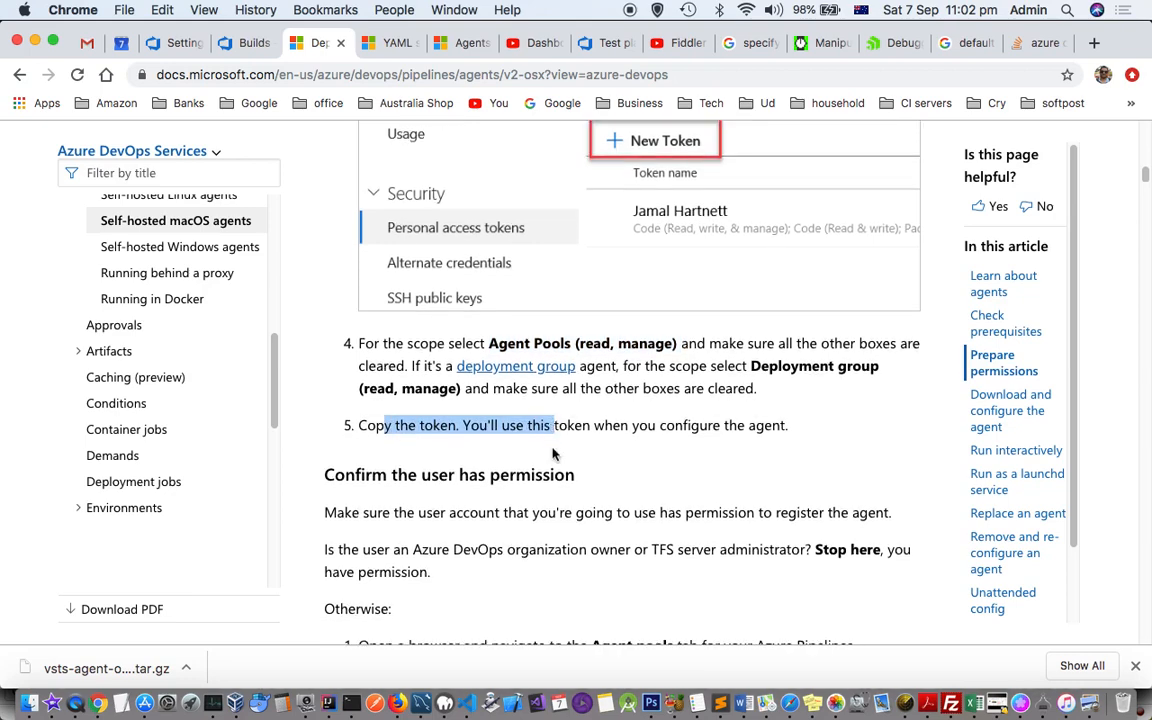
pyautogui.scroll(-3)
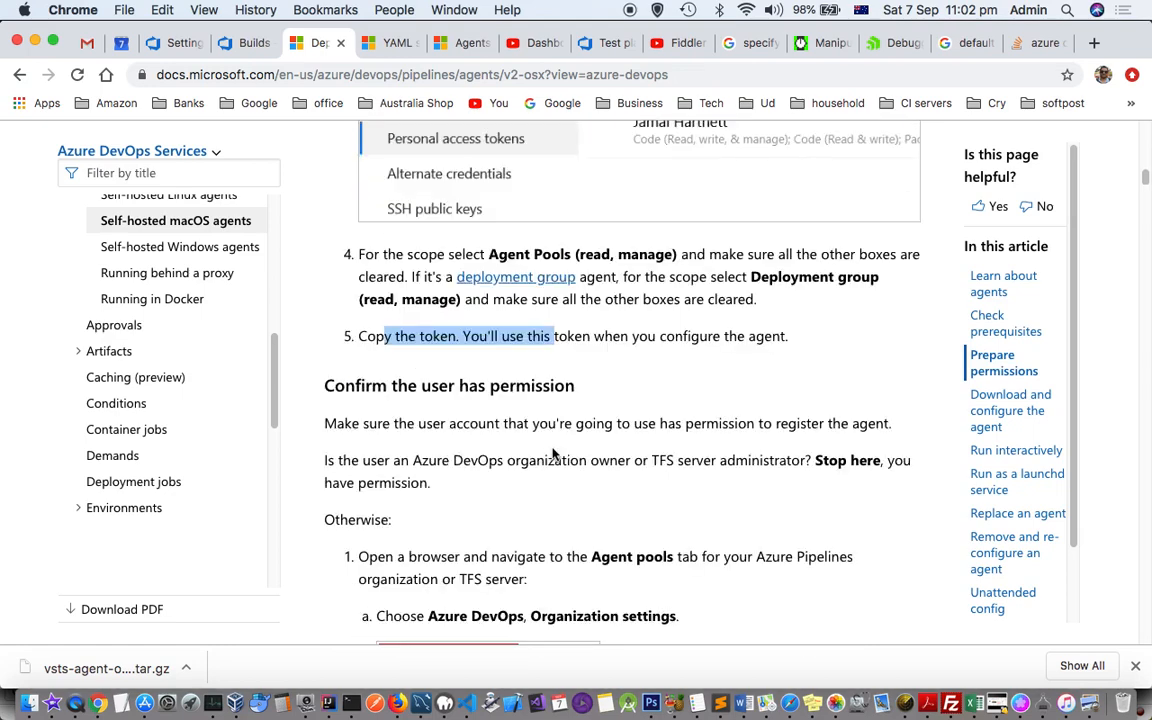
pyautogui.scroll(-3)
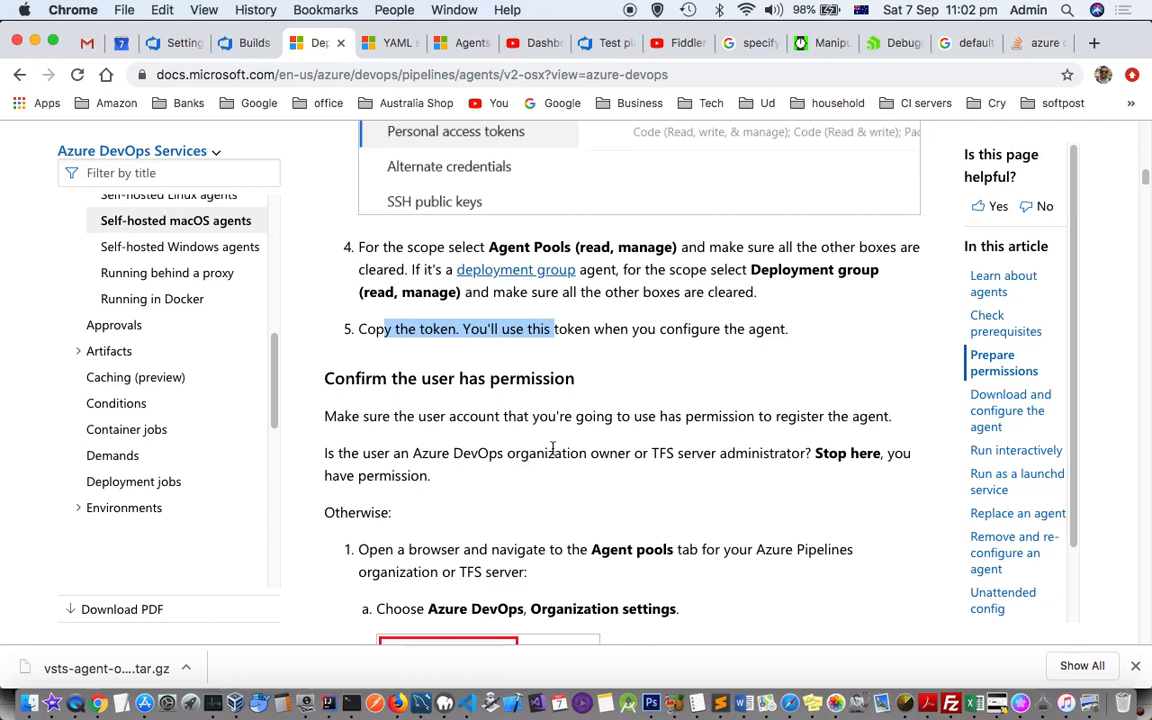
pyautogui.scroll(-3)
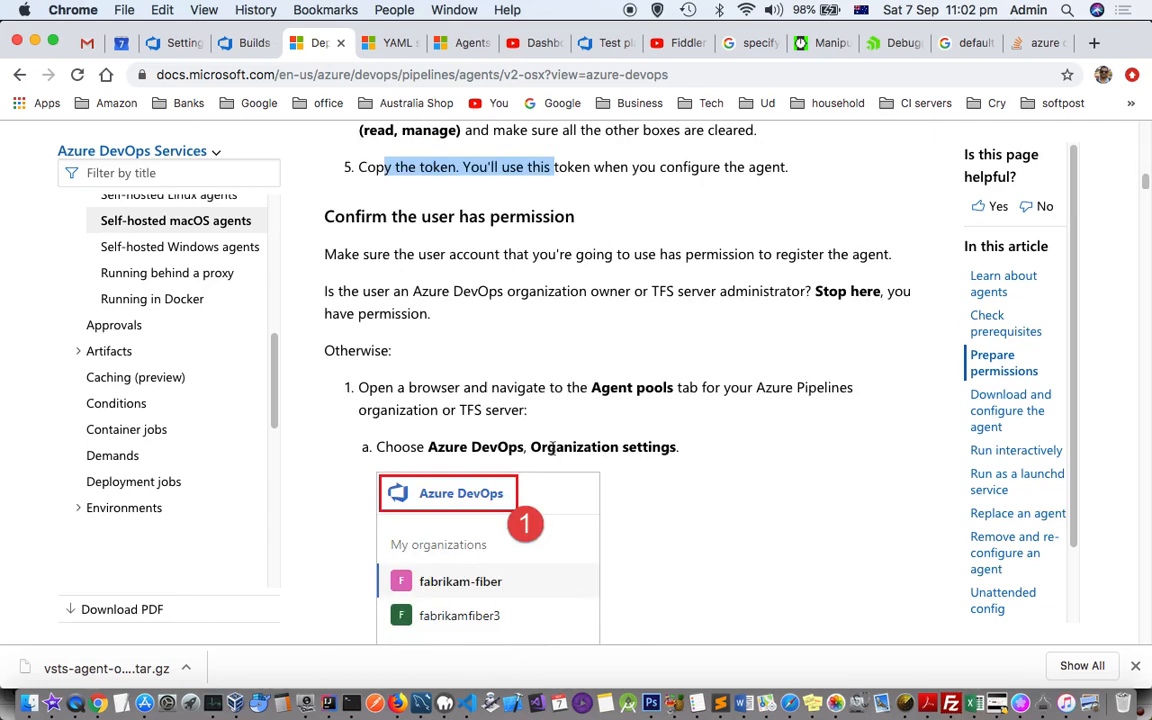
pyautogui.scroll(-3)
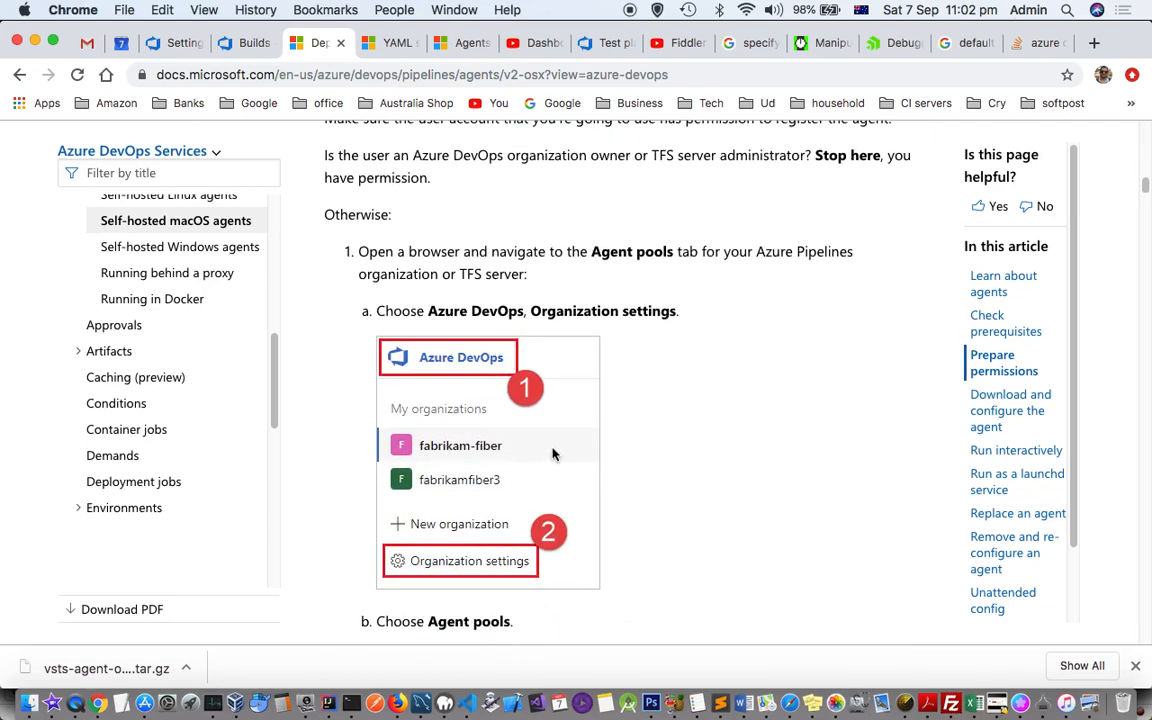
pyautogui.moveTo(427, 250)
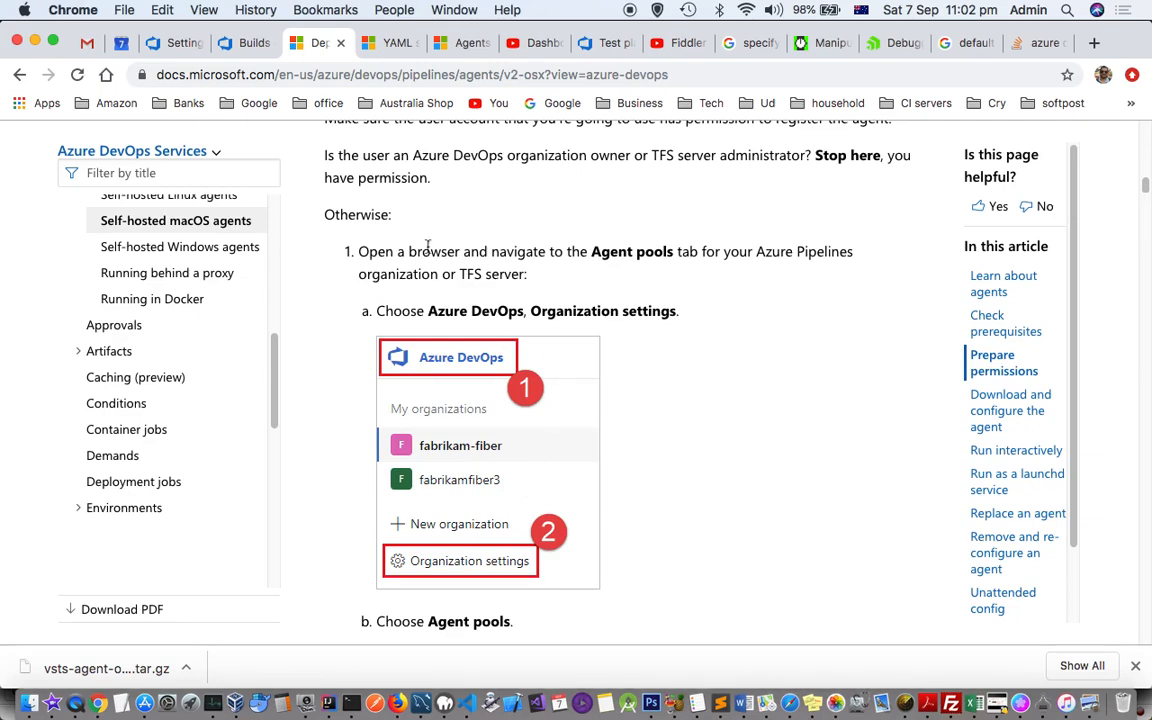
pyautogui.scroll(-3)
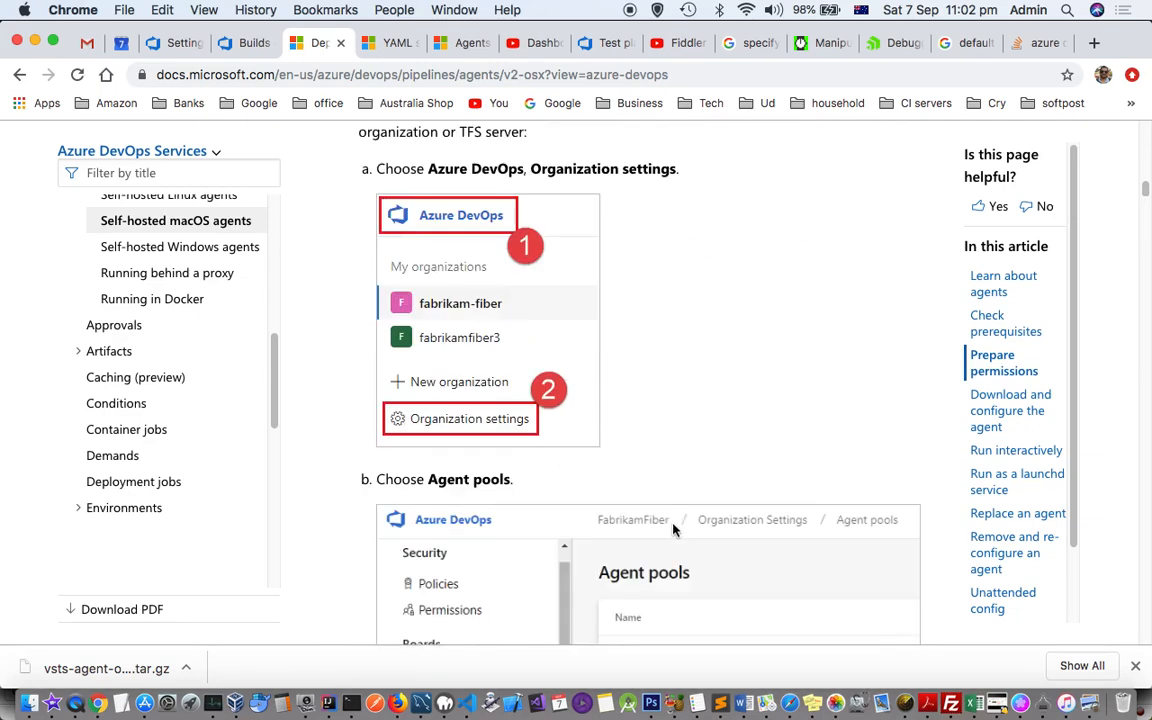
pyautogui.scroll(-3)
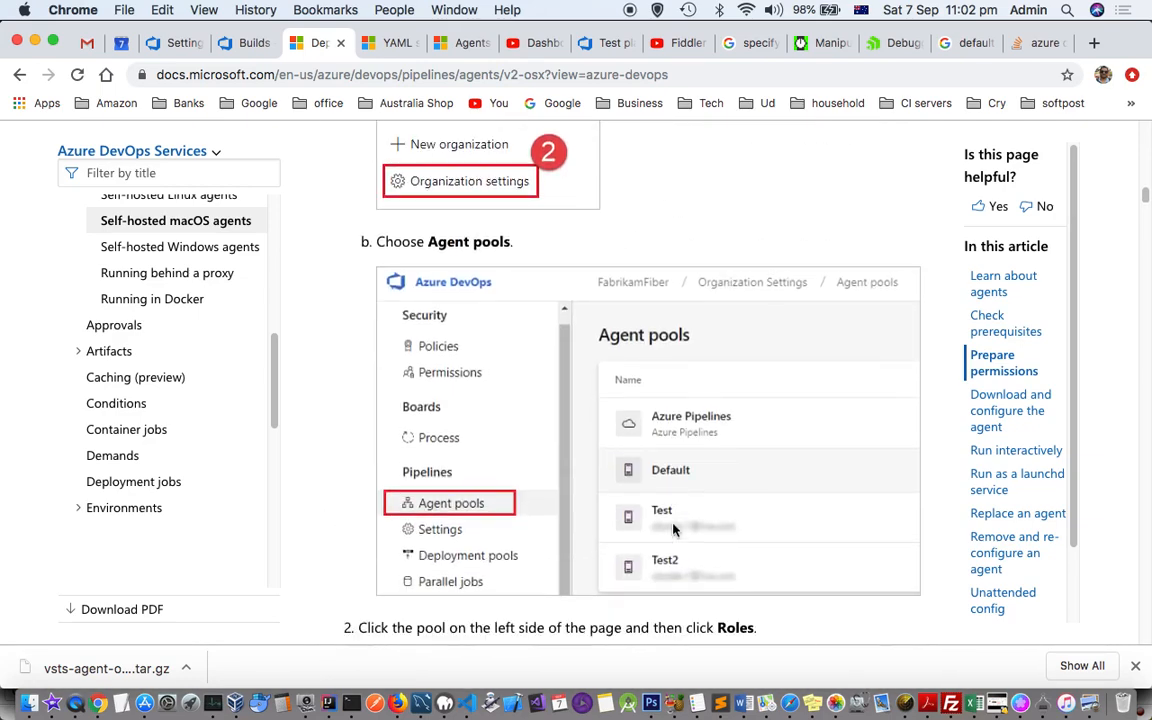
pyautogui.scroll(-3)
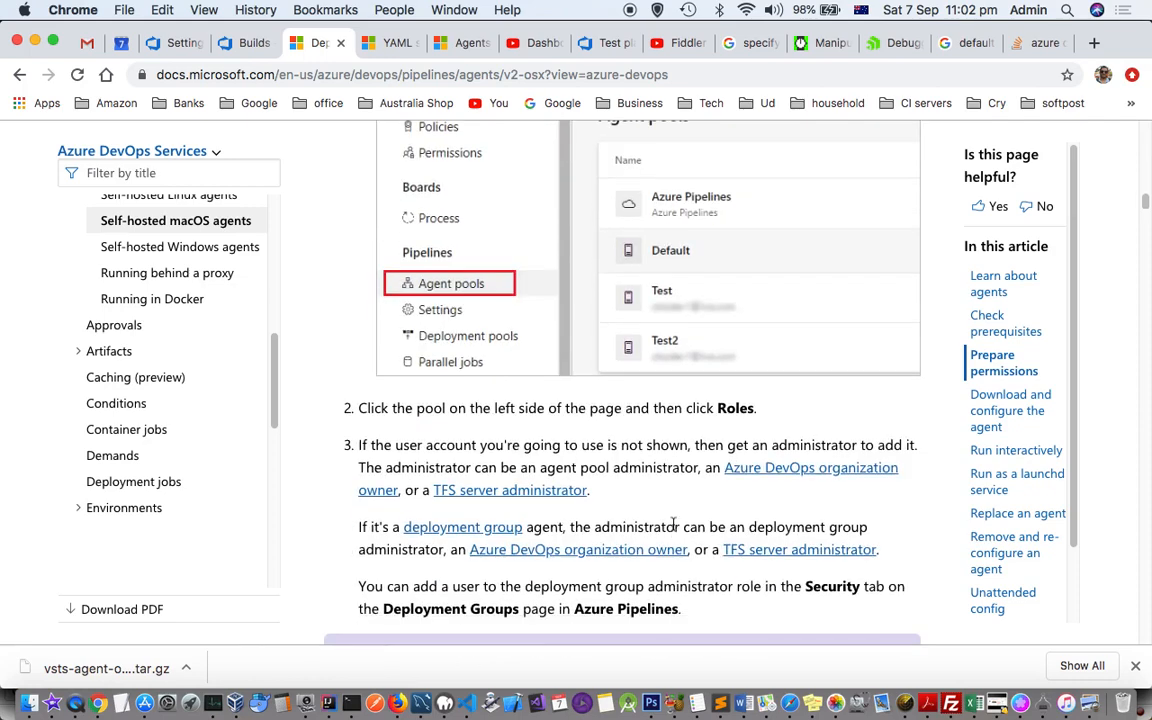
pyautogui.scroll(-3)
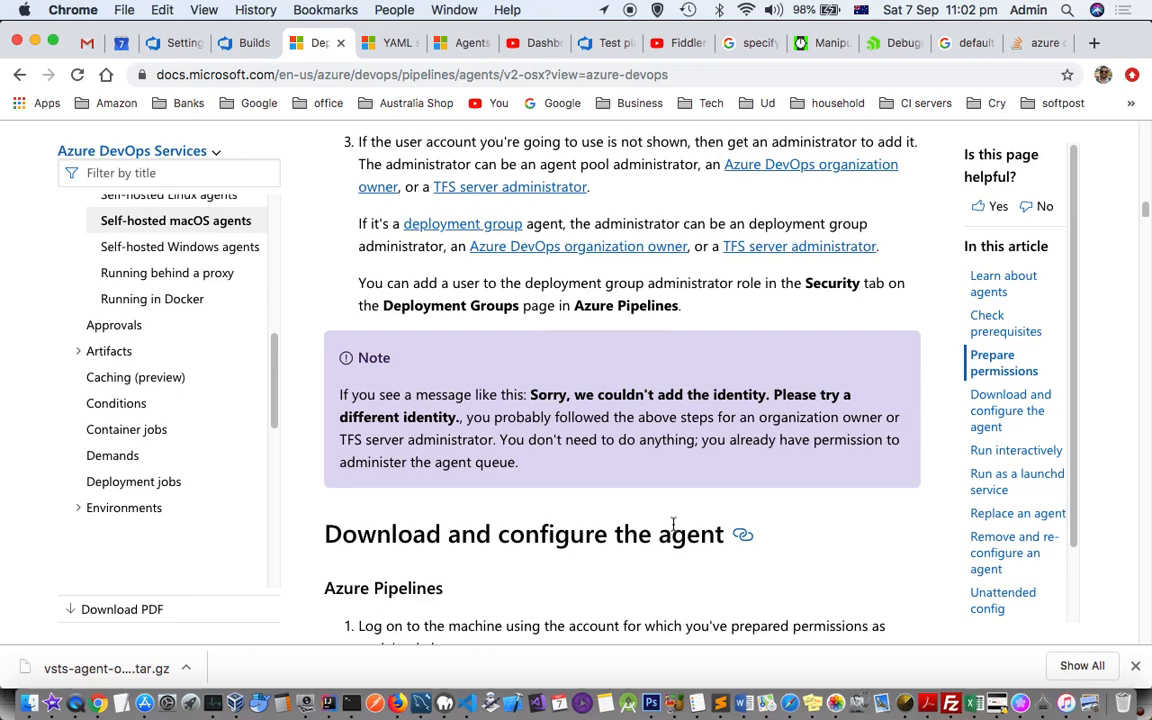
pyautogui.scroll(-3)
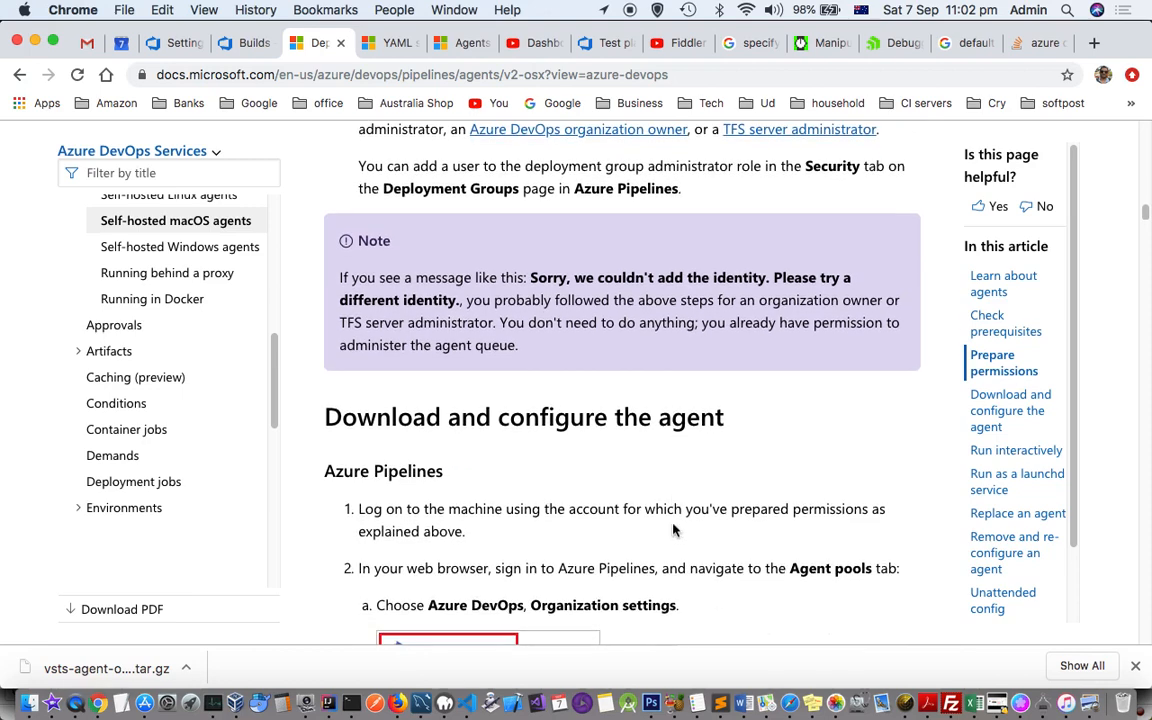
pyautogui.scroll(-3)
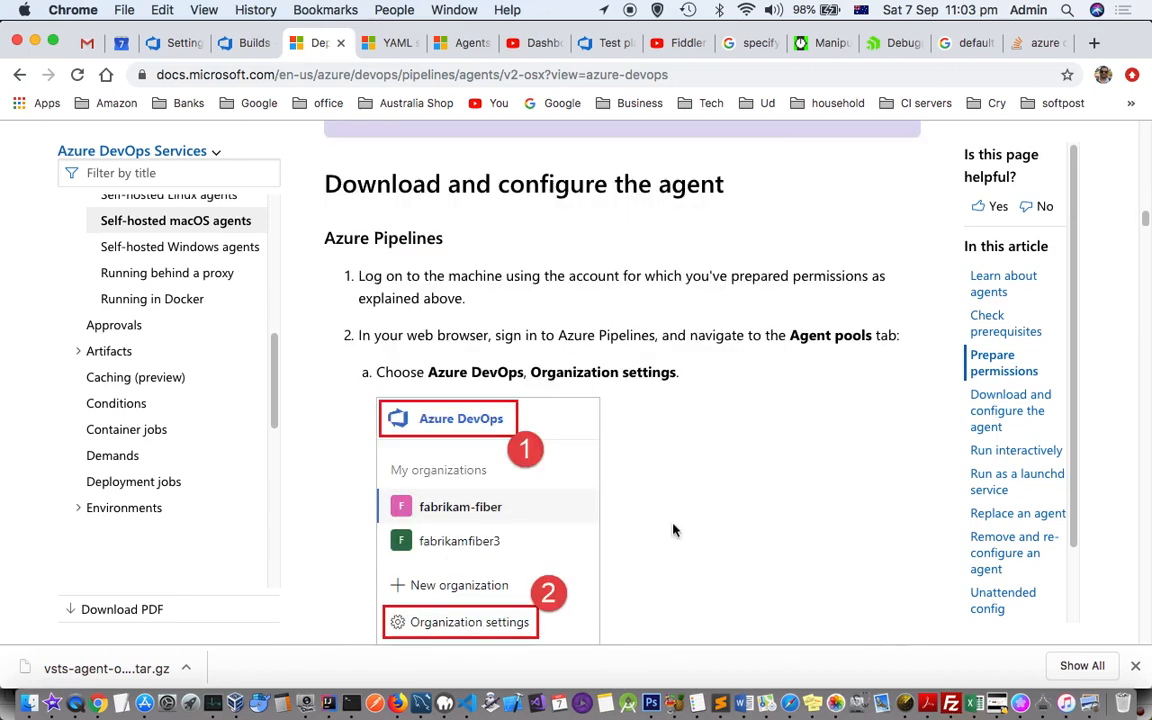
pyautogui.scroll(-3)
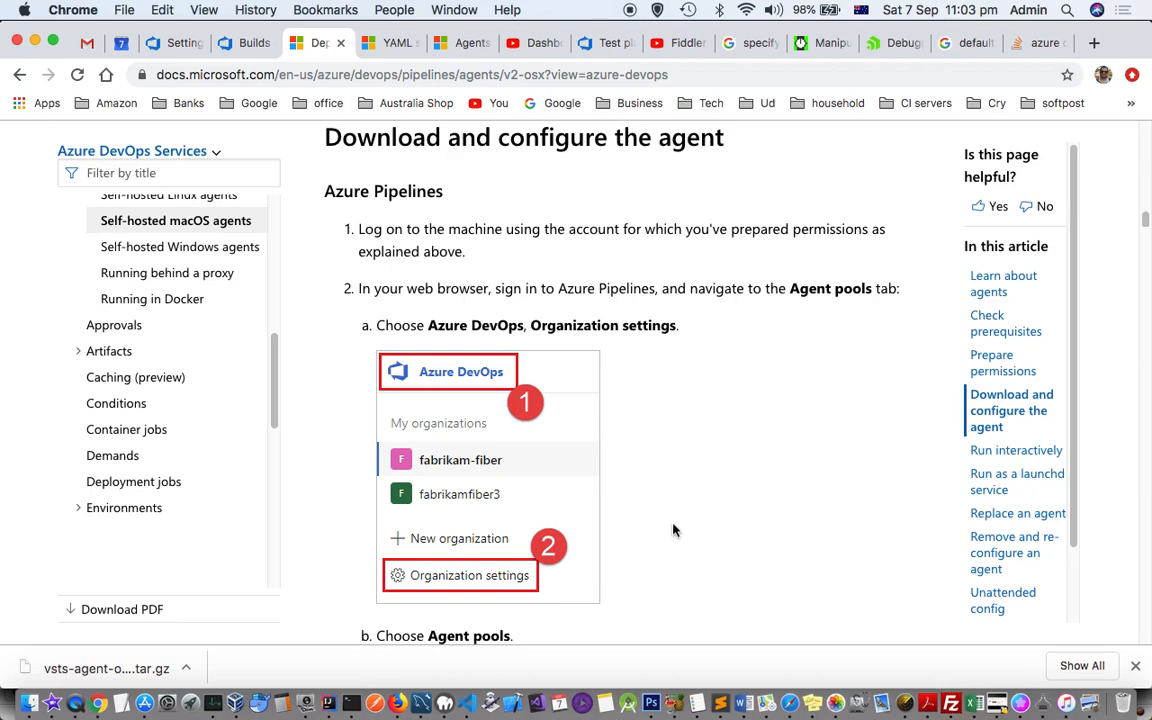
pyautogui.click(175, 43)
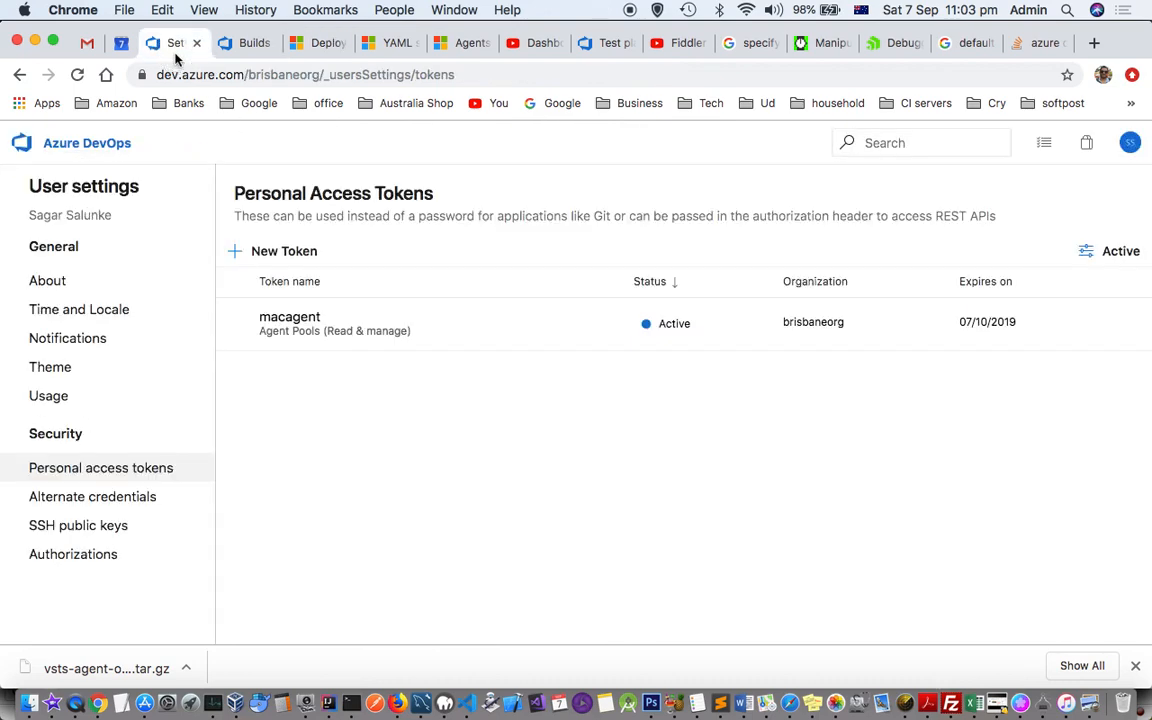
# Step: Confirm mymac is online and idle in the Default pool's Agents tab, then start New agent
pyautogui.click(258, 43)
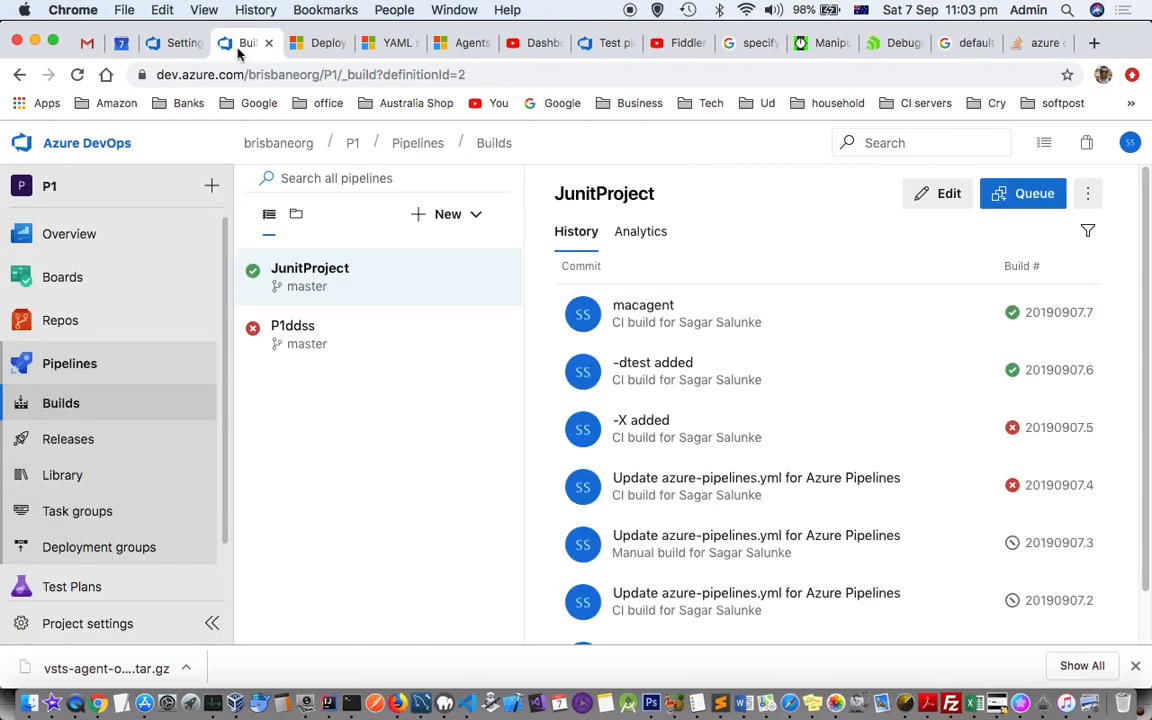
pyautogui.moveTo(122, 643)
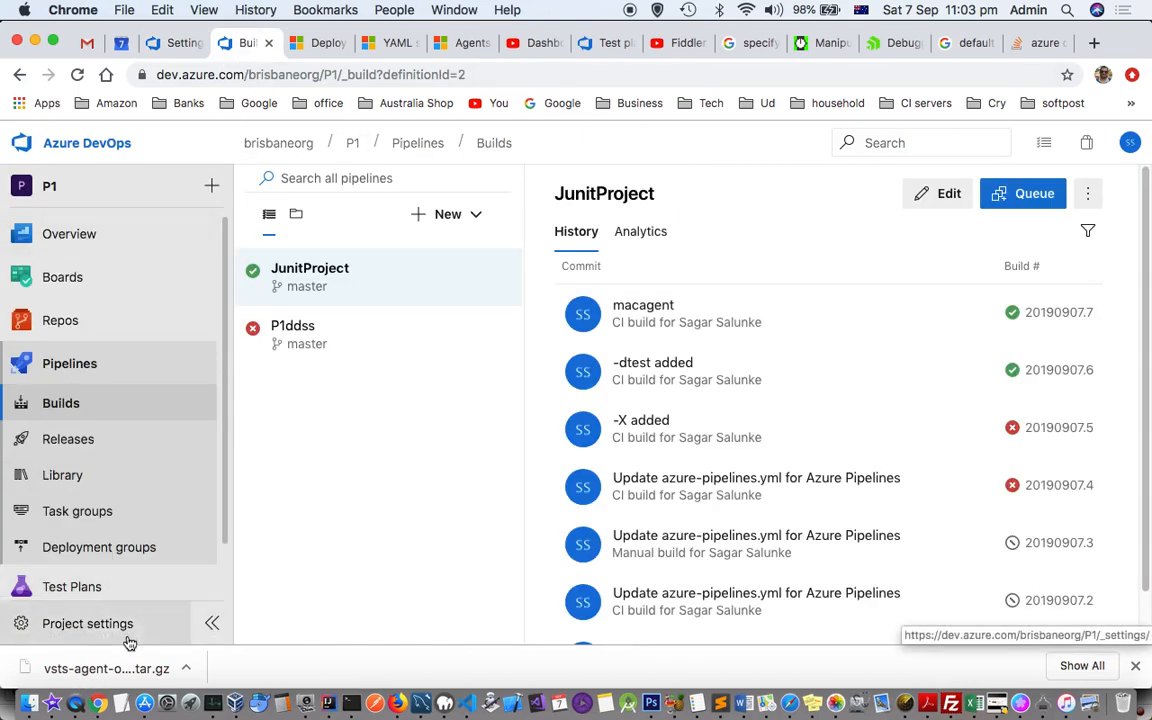
pyautogui.click(80, 623)
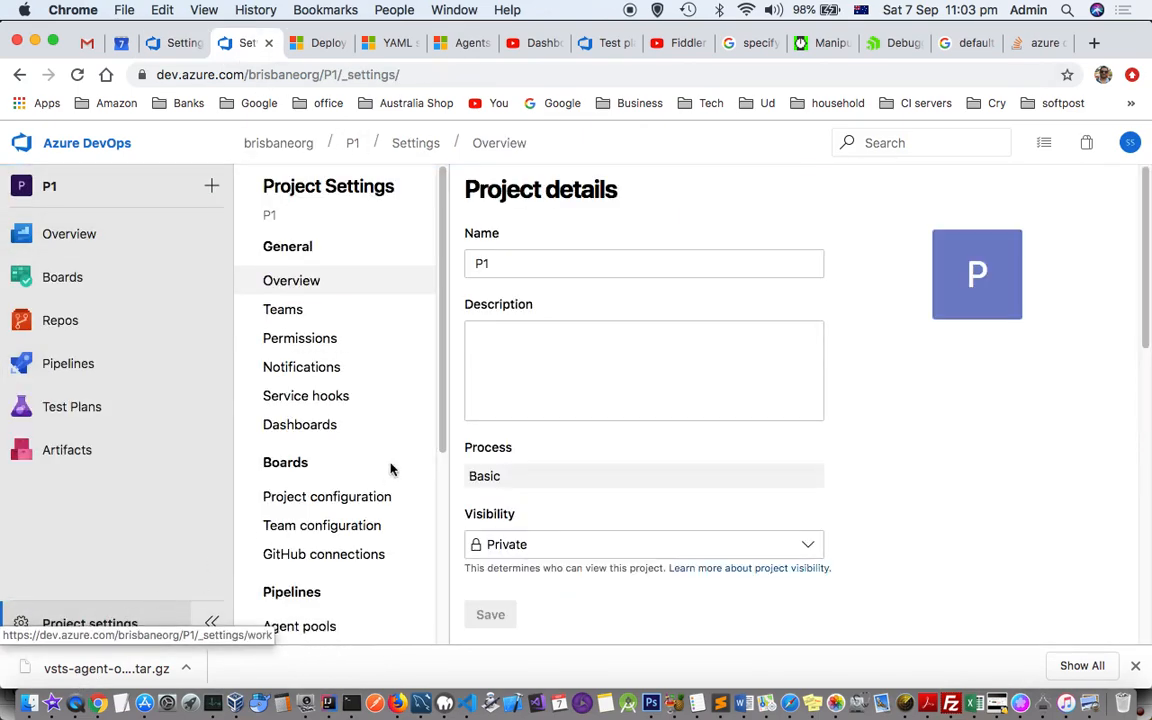
pyautogui.scroll(-3)
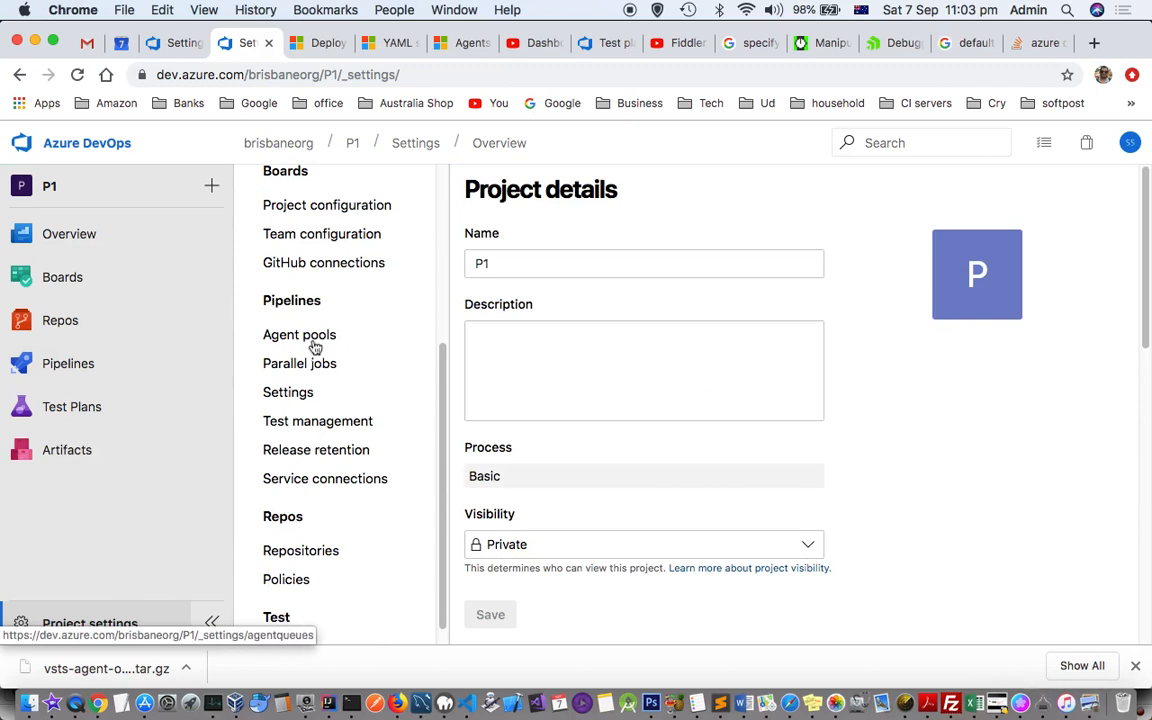
pyautogui.click(299, 335)
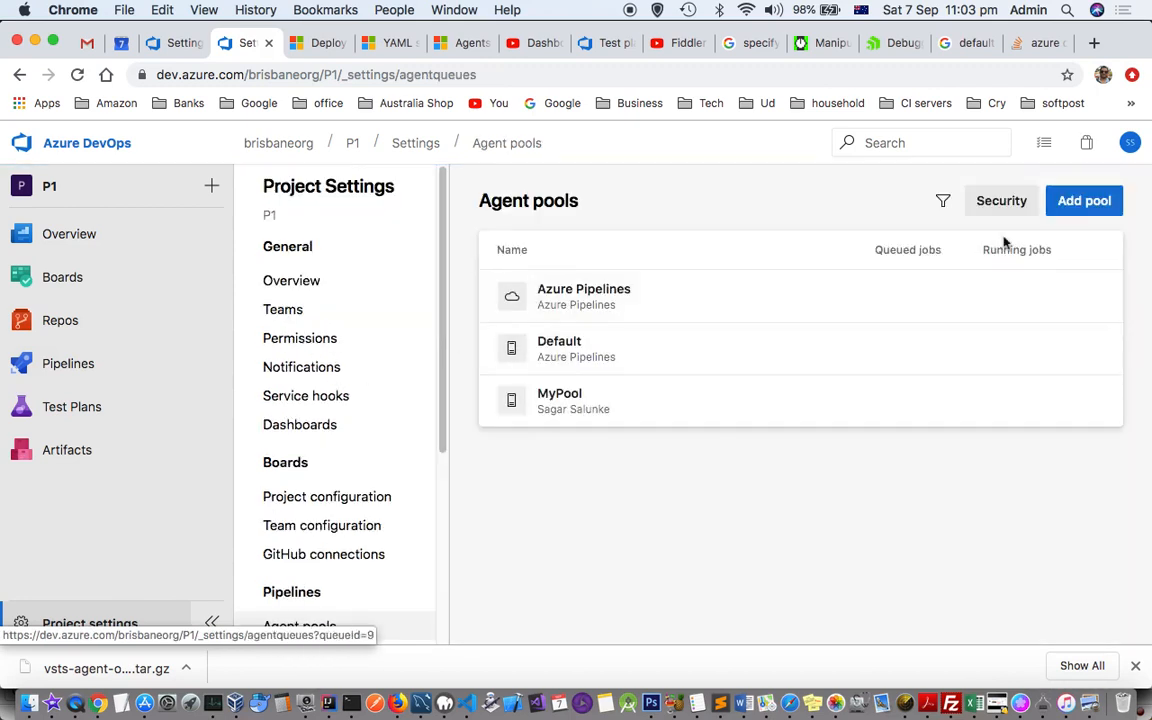
pyautogui.moveTo(567, 357)
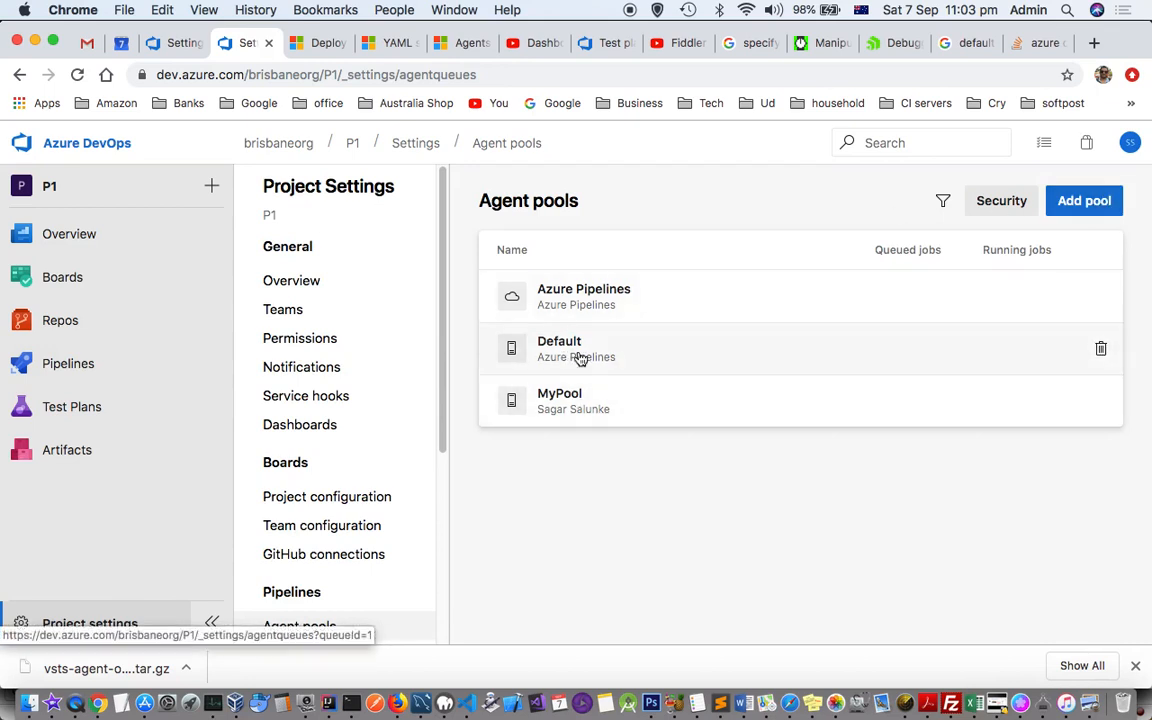
pyautogui.click(559, 341)
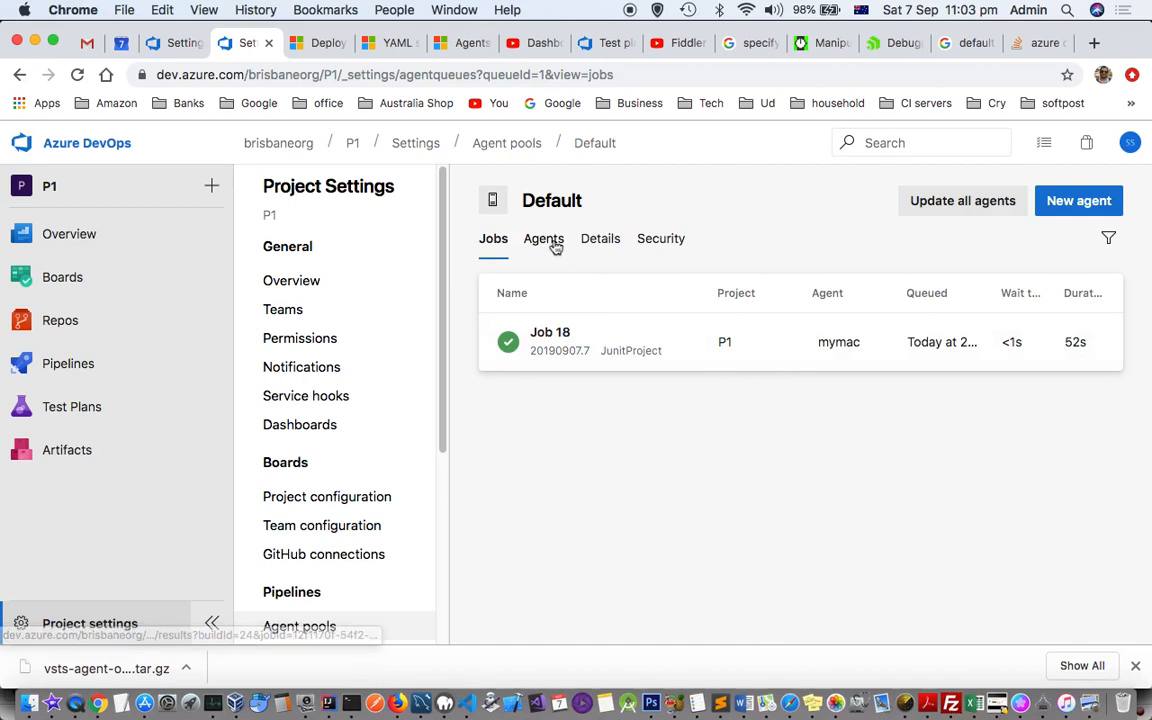
pyautogui.click(543, 238)
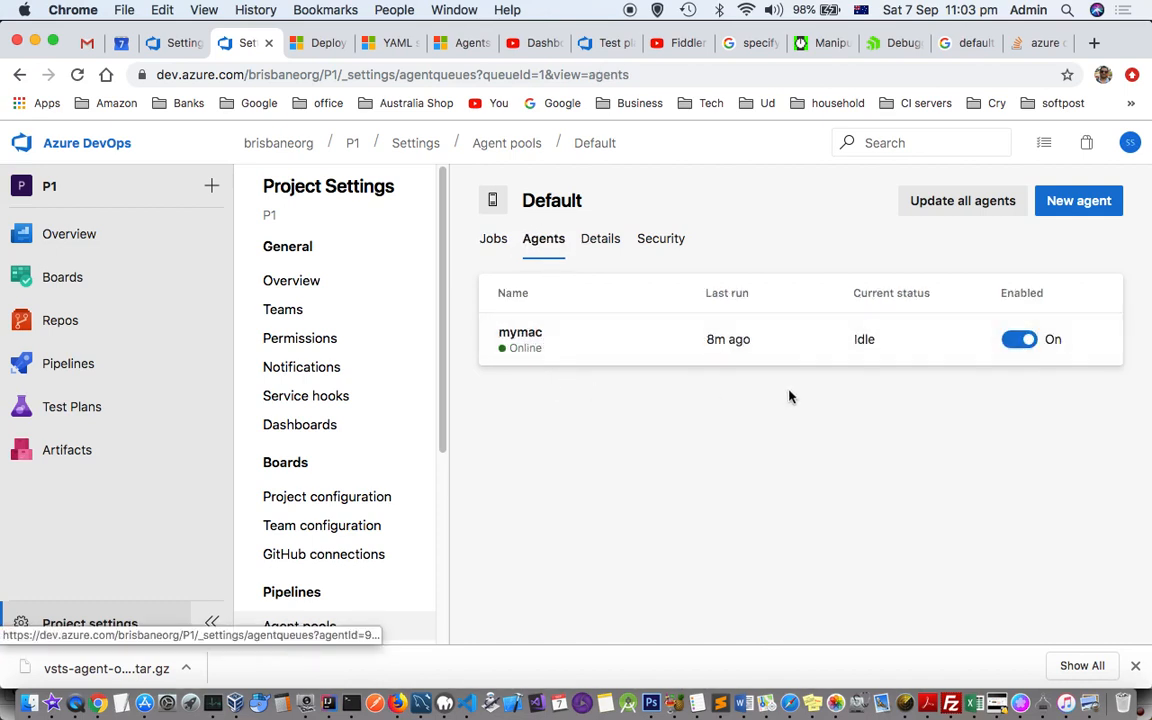
pyautogui.moveTo(785, 306)
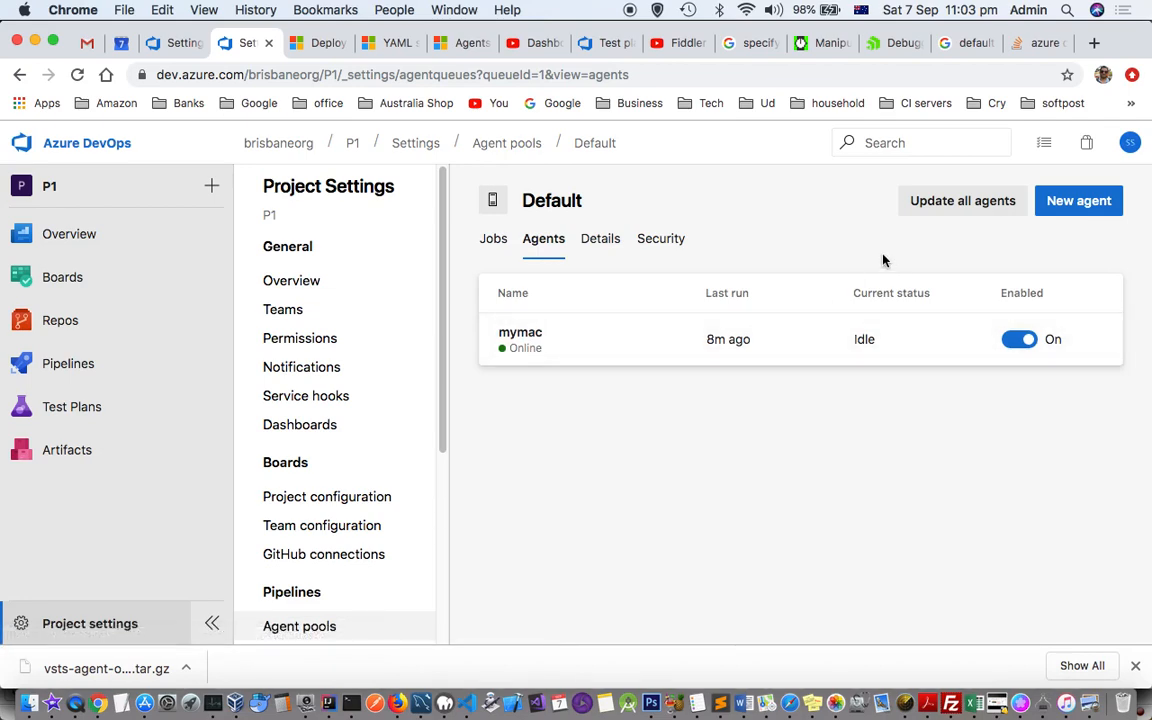
pyautogui.click(1078, 200)
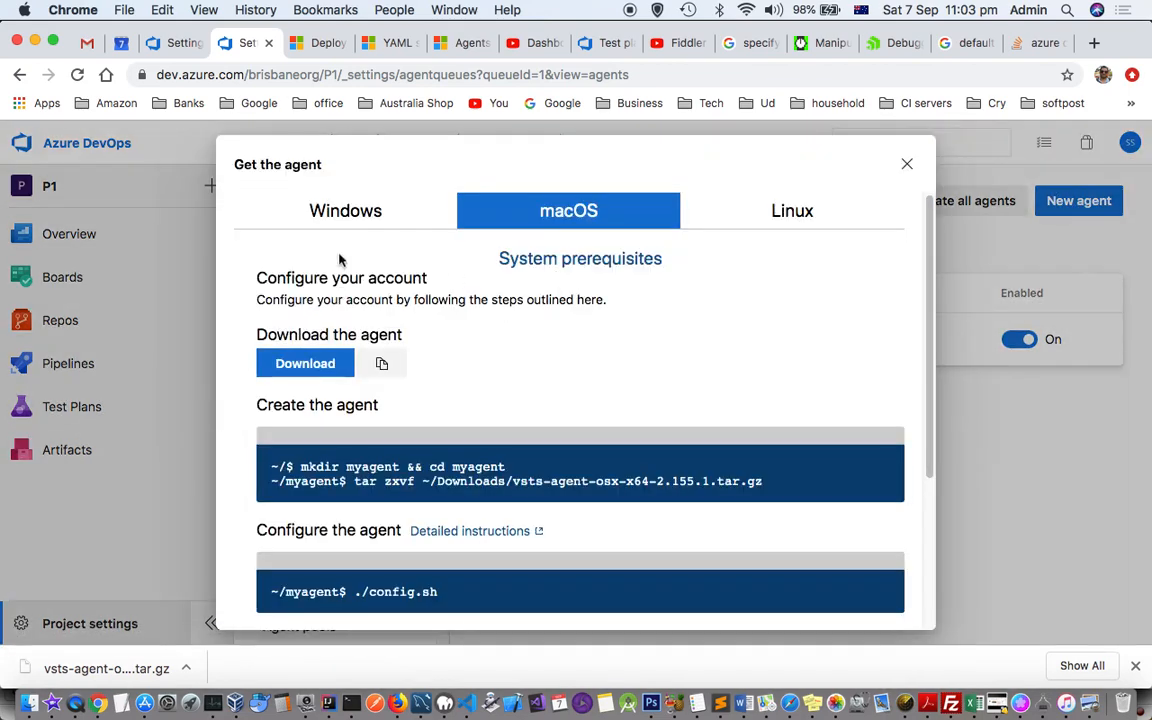
pyautogui.moveTo(398, 235)
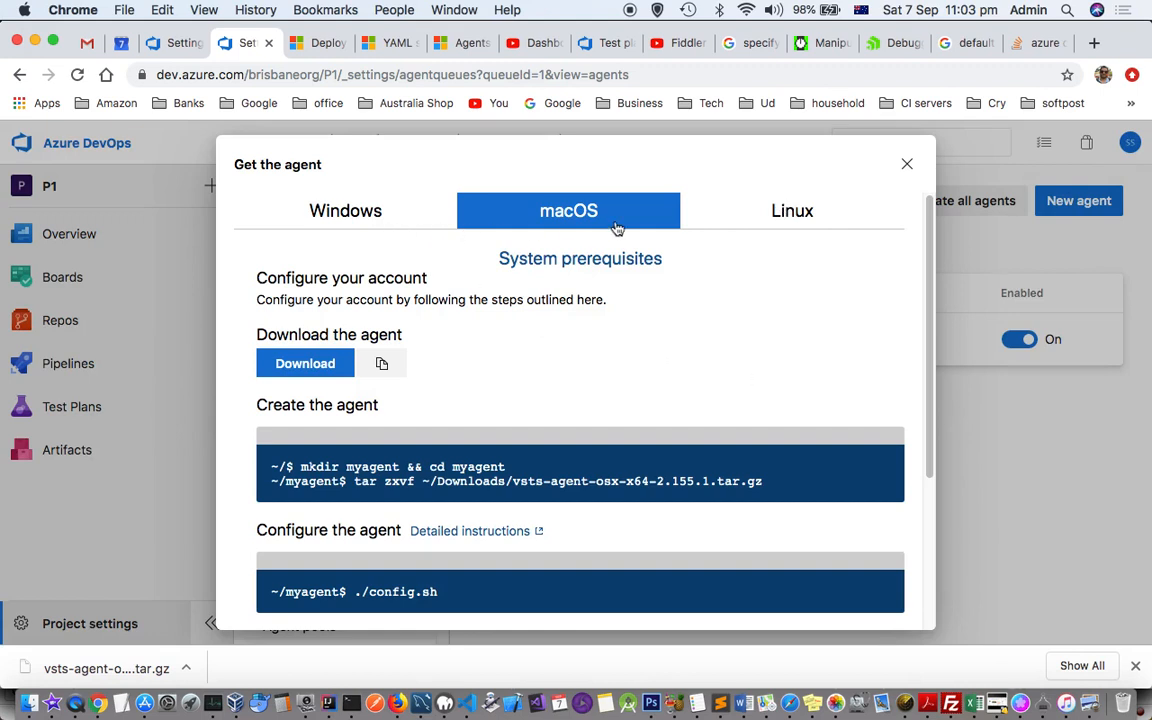
pyautogui.moveTo(476, 551)
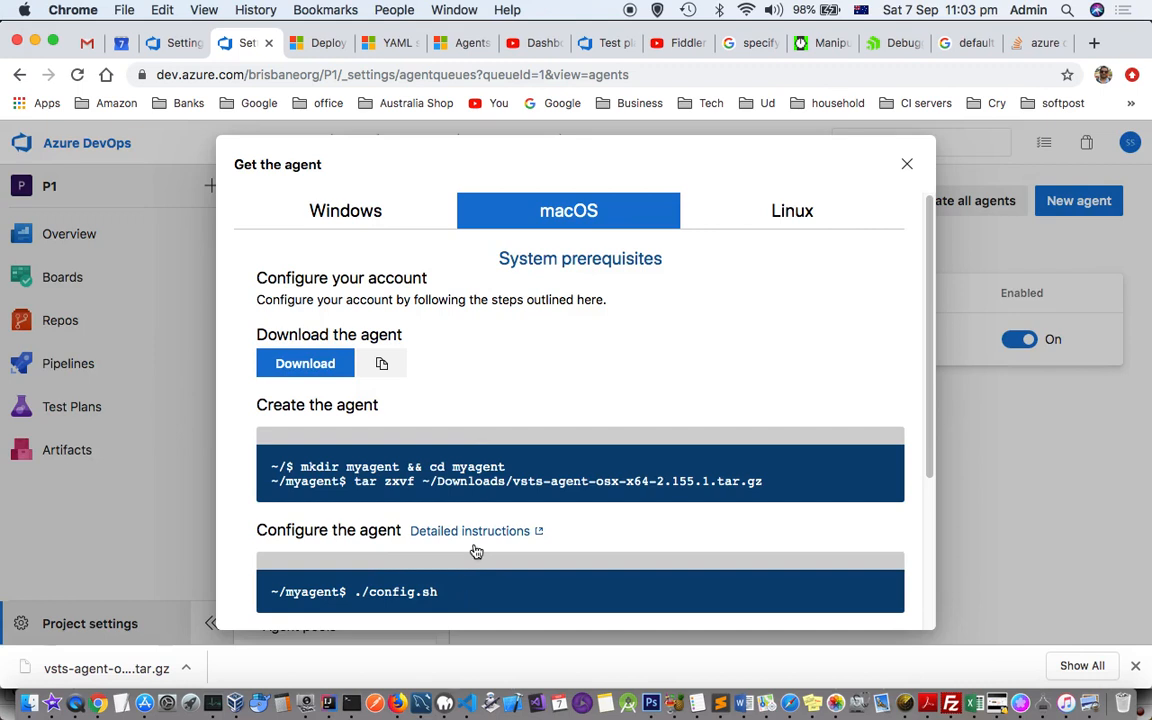
pyautogui.moveTo(389, 226)
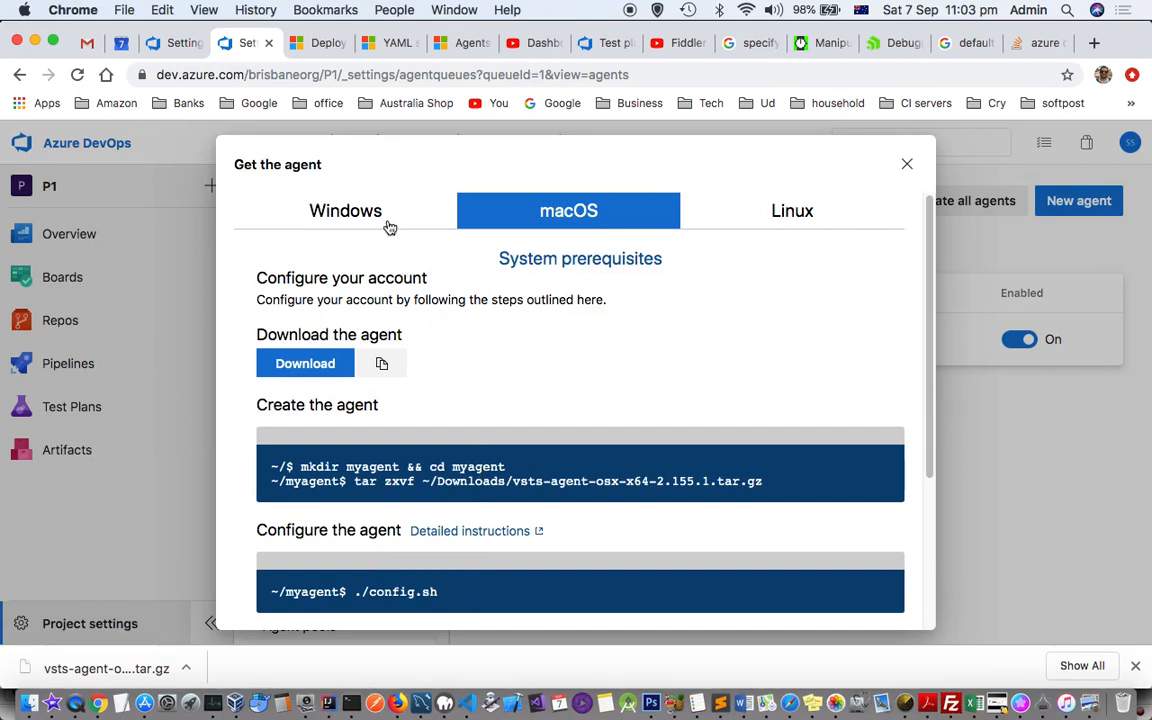
# Step: Compare Windows and macOS agent tabs, select the archive path, and scroll to the configure commands
pyautogui.click(345, 210)
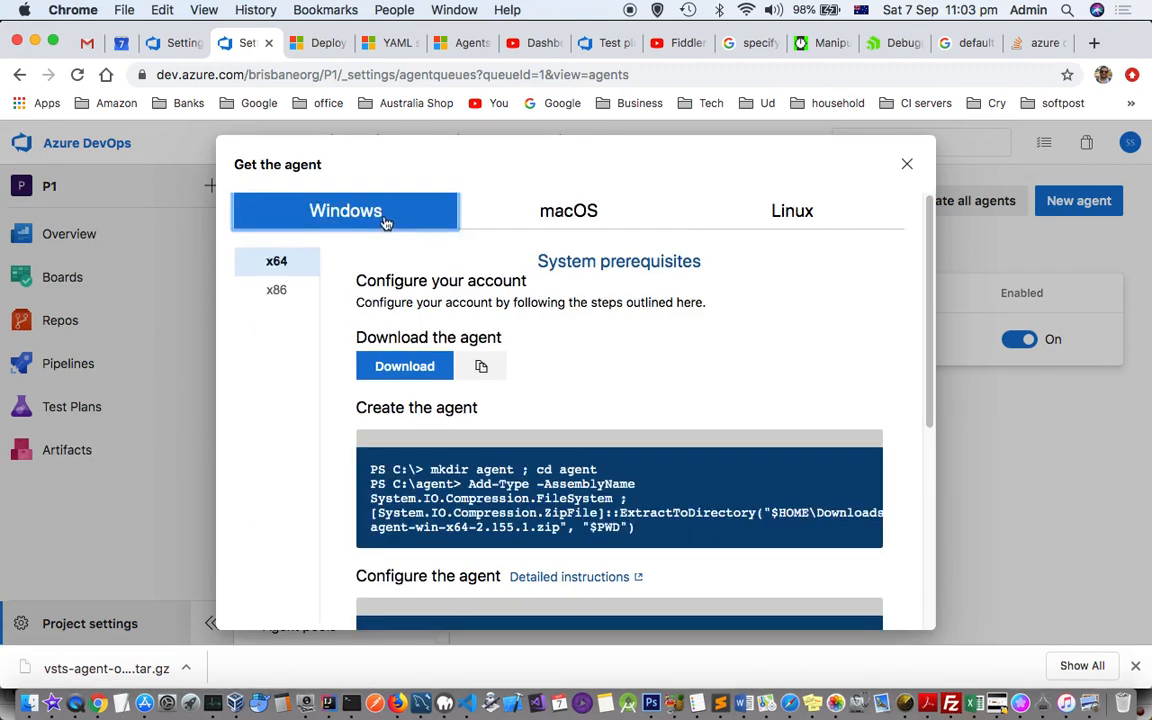
pyautogui.click(568, 210)
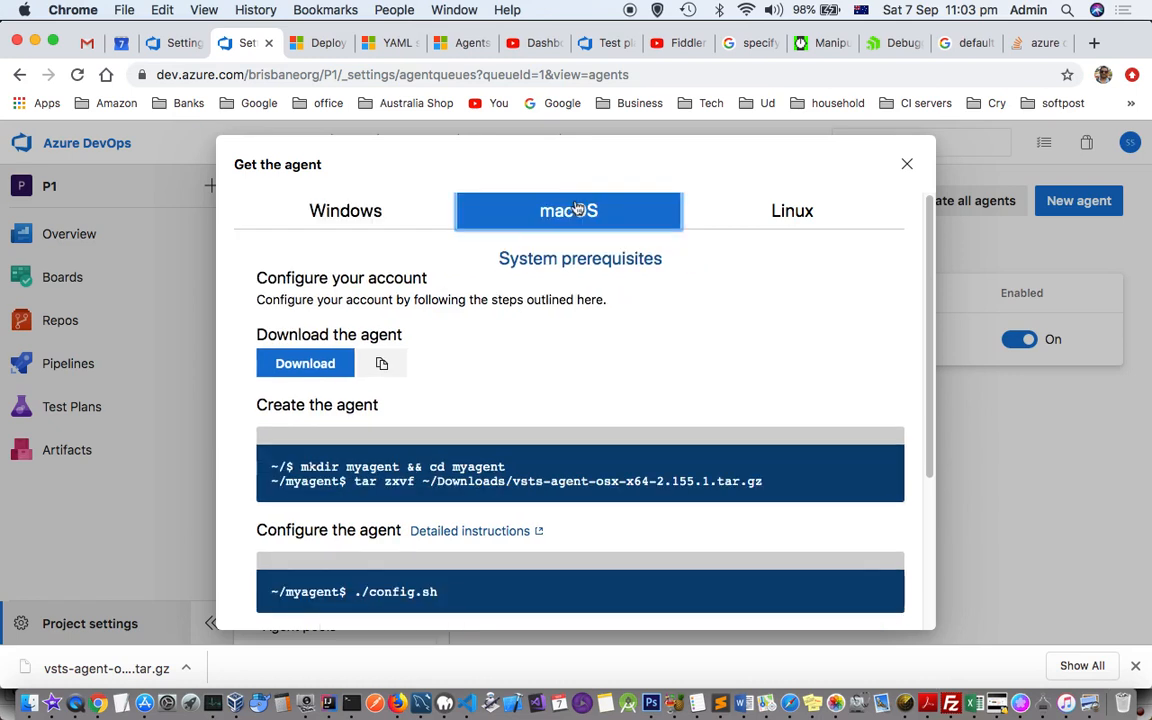
pyautogui.moveTo(290, 340)
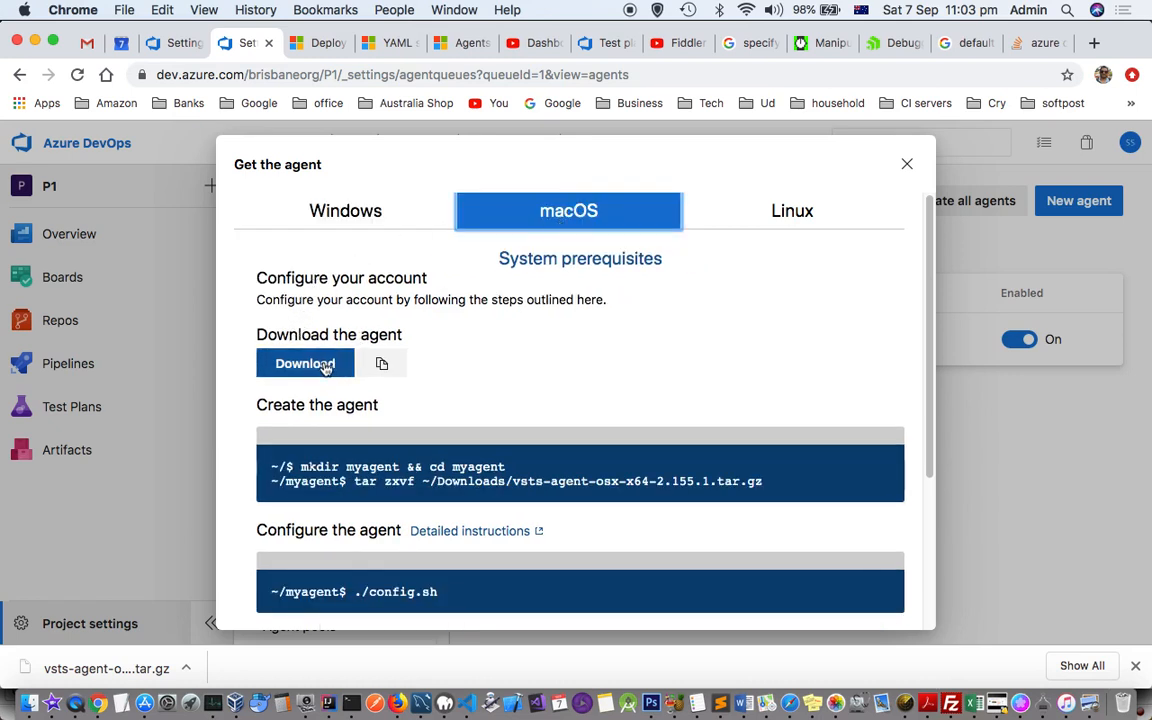
pyautogui.moveTo(381, 363)
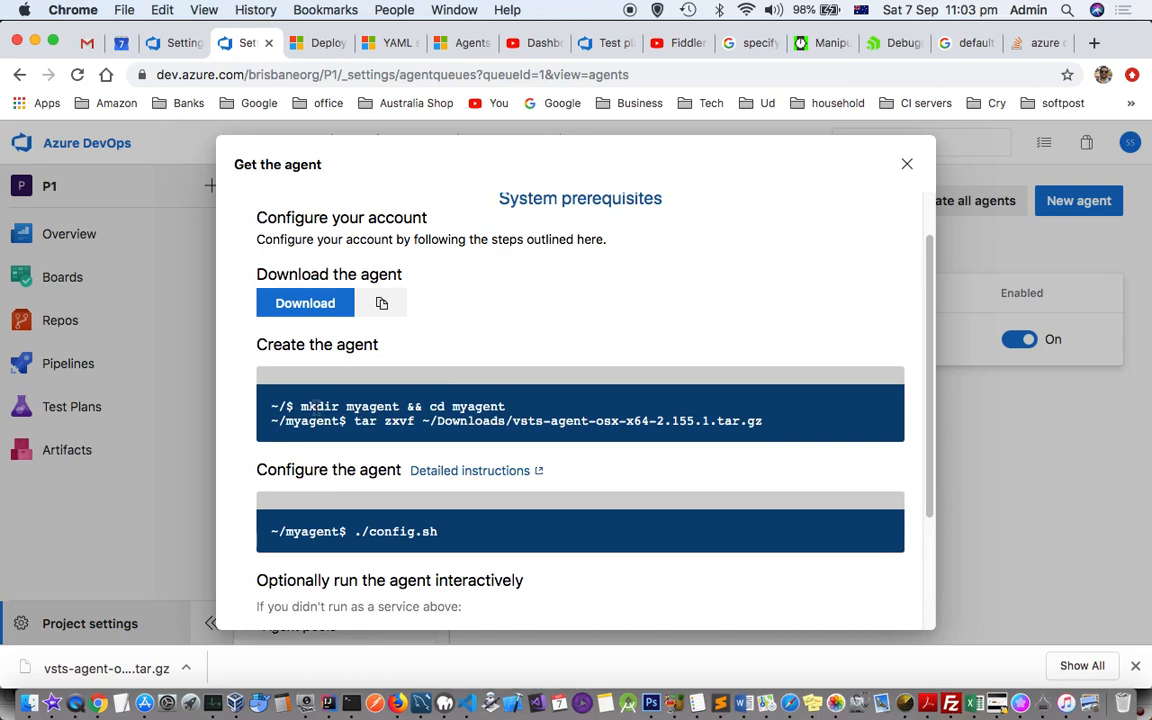
pyautogui.doubleClick(380, 406)
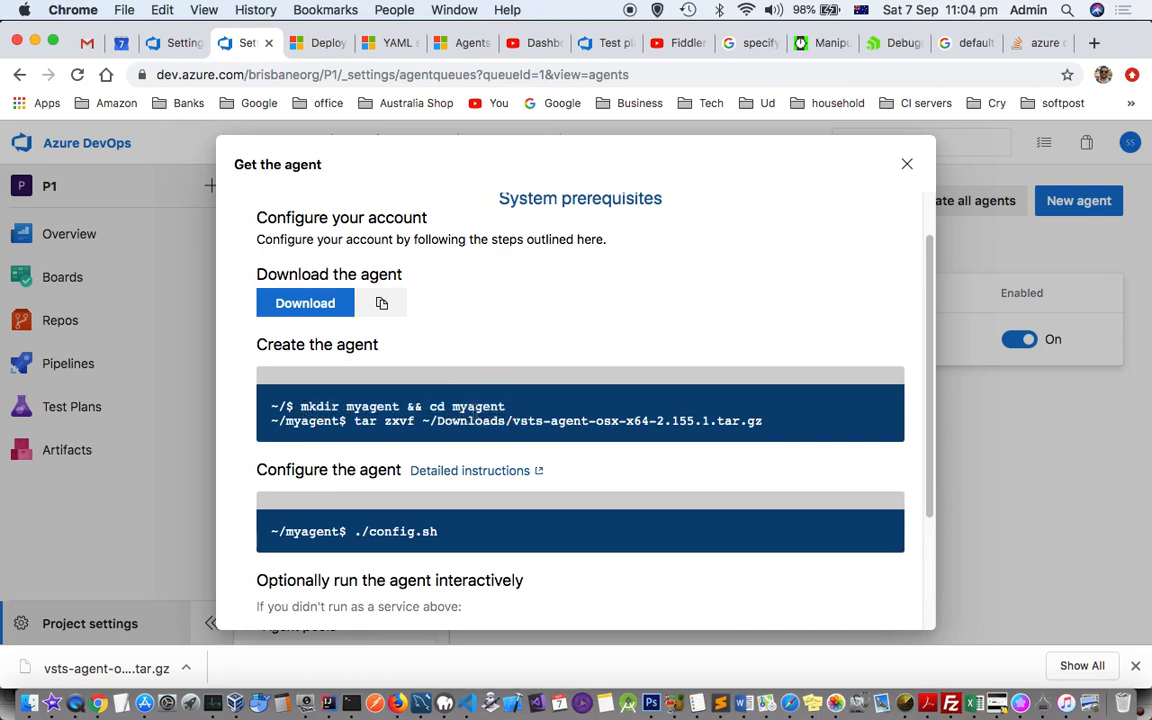
pyautogui.moveTo(409, 440)
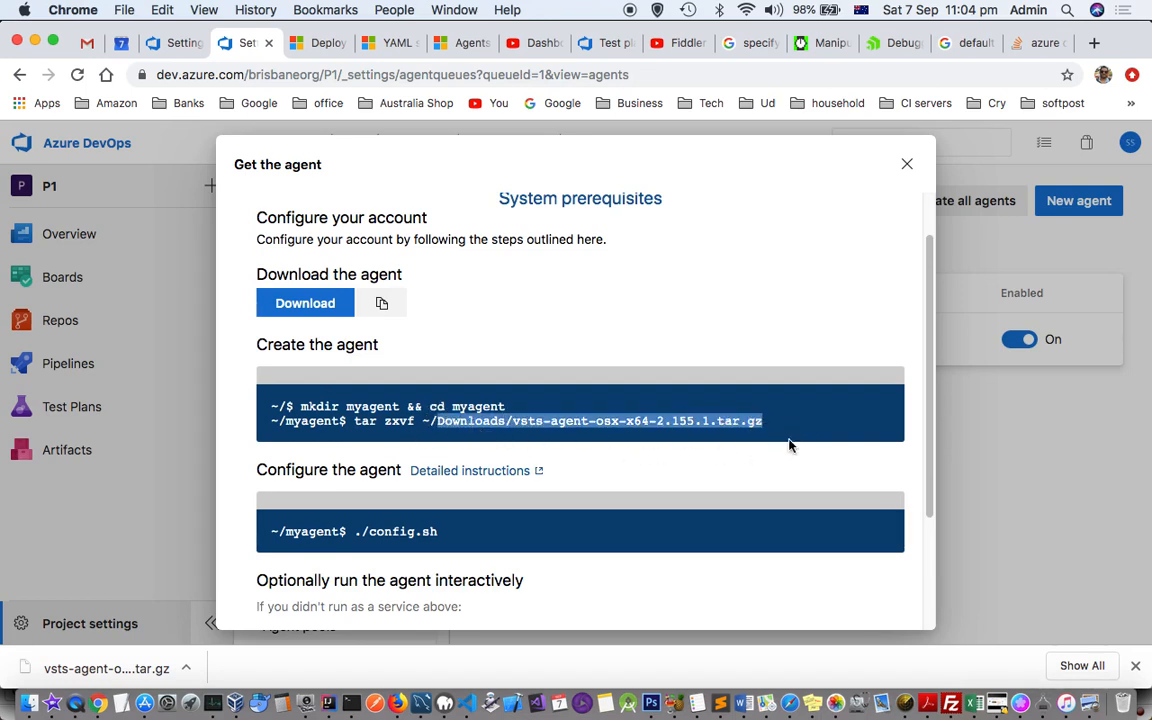
pyautogui.moveTo(418, 345)
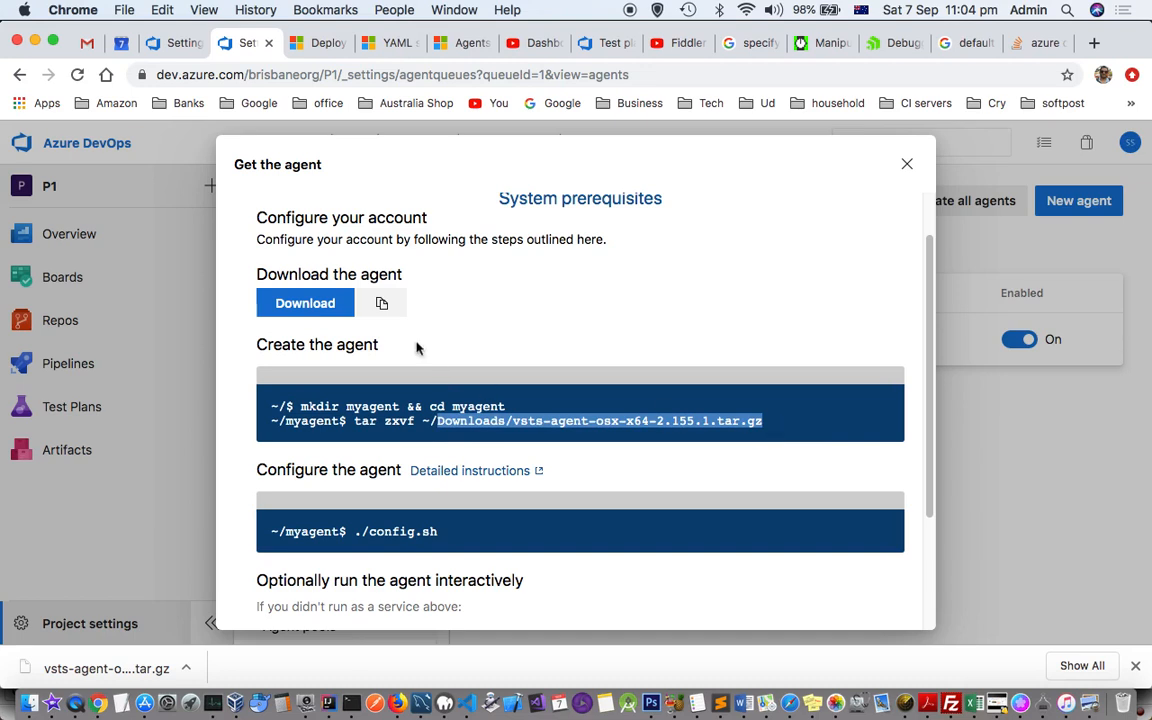
pyautogui.scroll(-3)
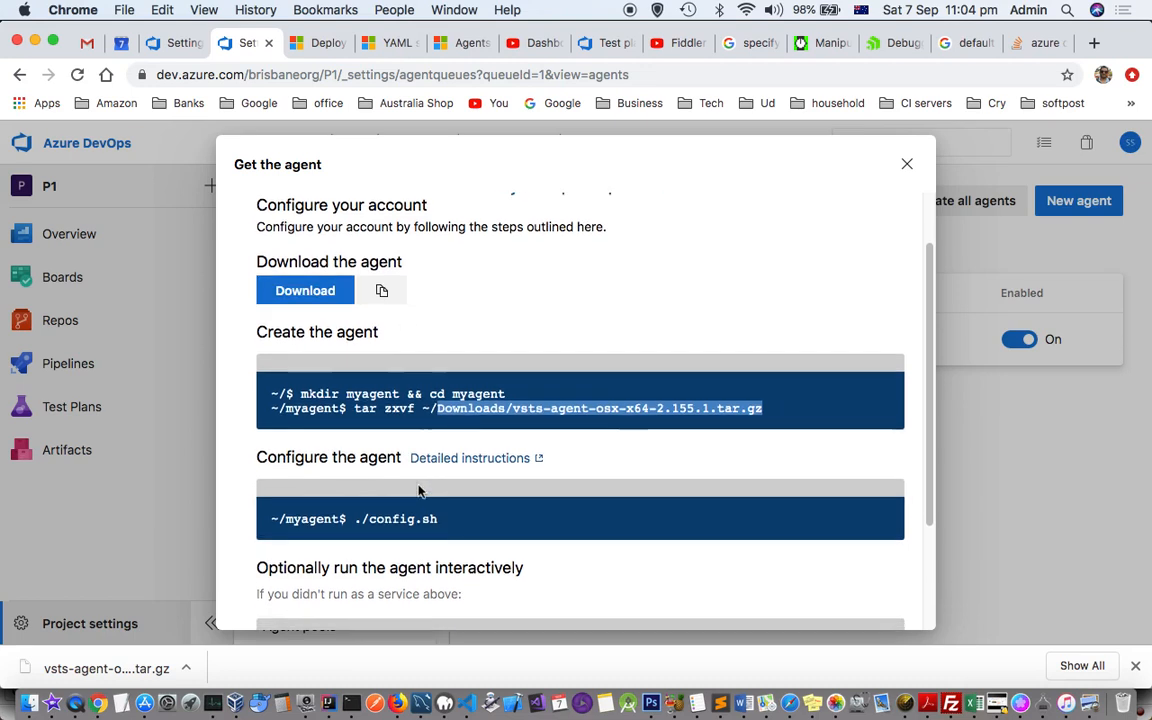
pyautogui.scroll(-3)
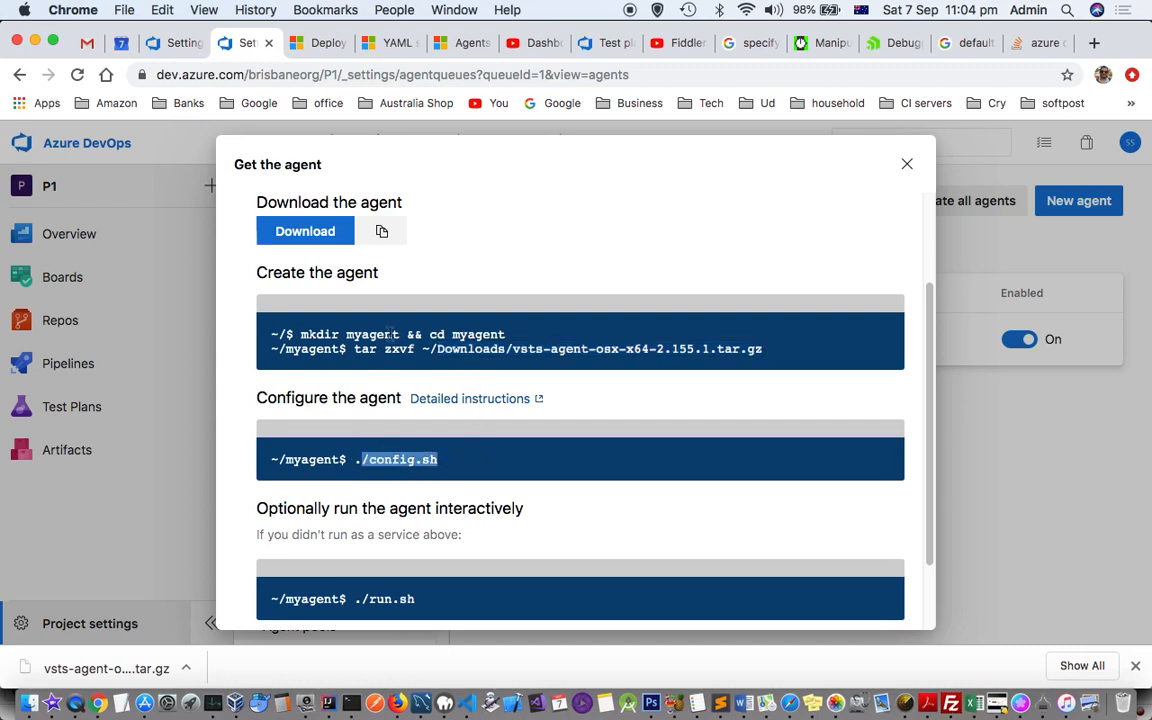
pyautogui.moveTo(37, 716)
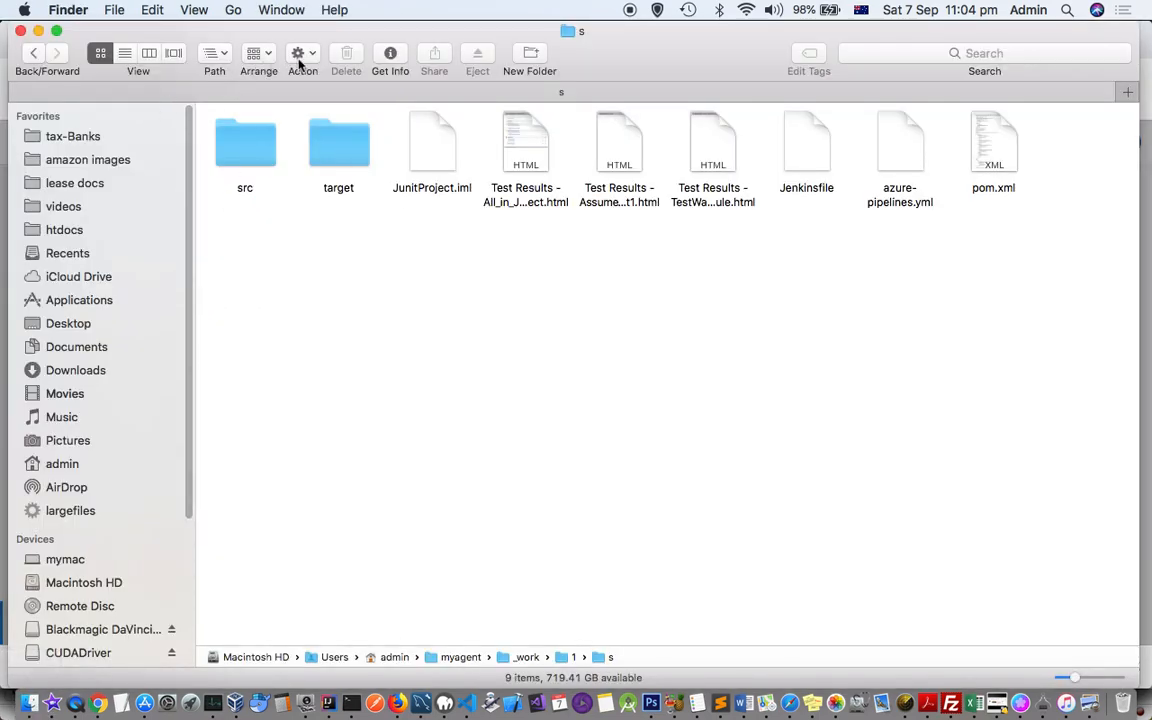
# Step: Select config.sh in the myagent Finder folder, then switch back to Chrome
pyautogui.click(214, 53)
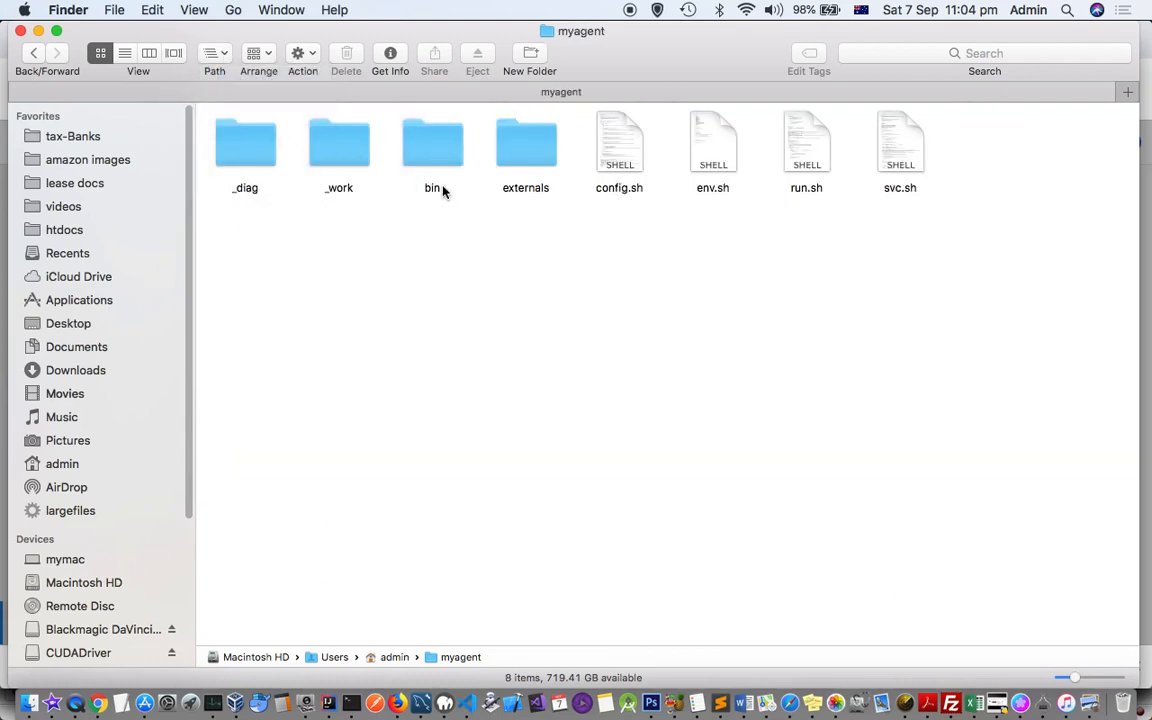
pyautogui.moveTo(767, 197)
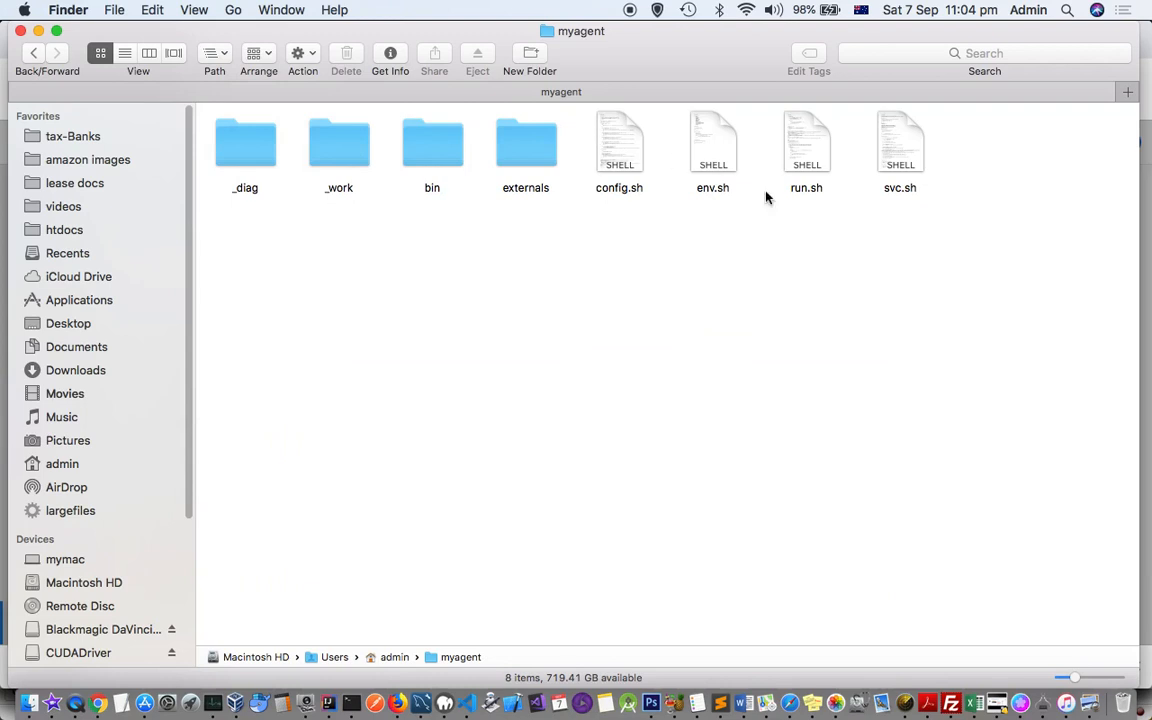
pyautogui.click(618, 142)
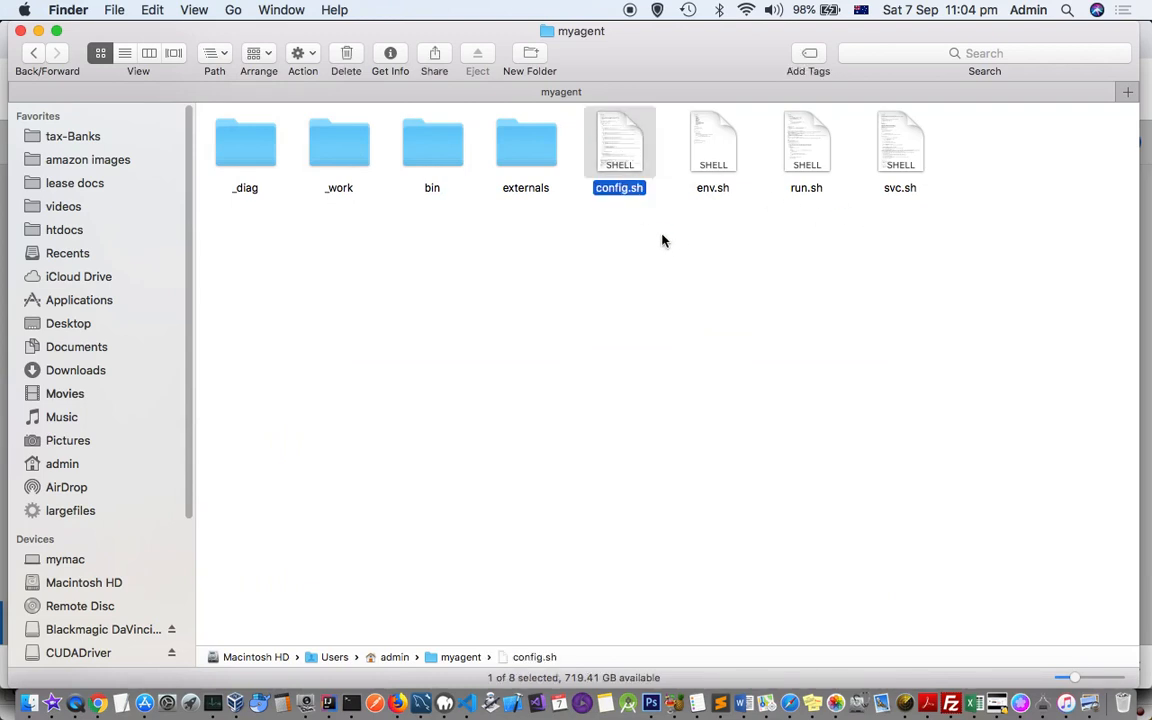
pyautogui.moveTo(99, 700)
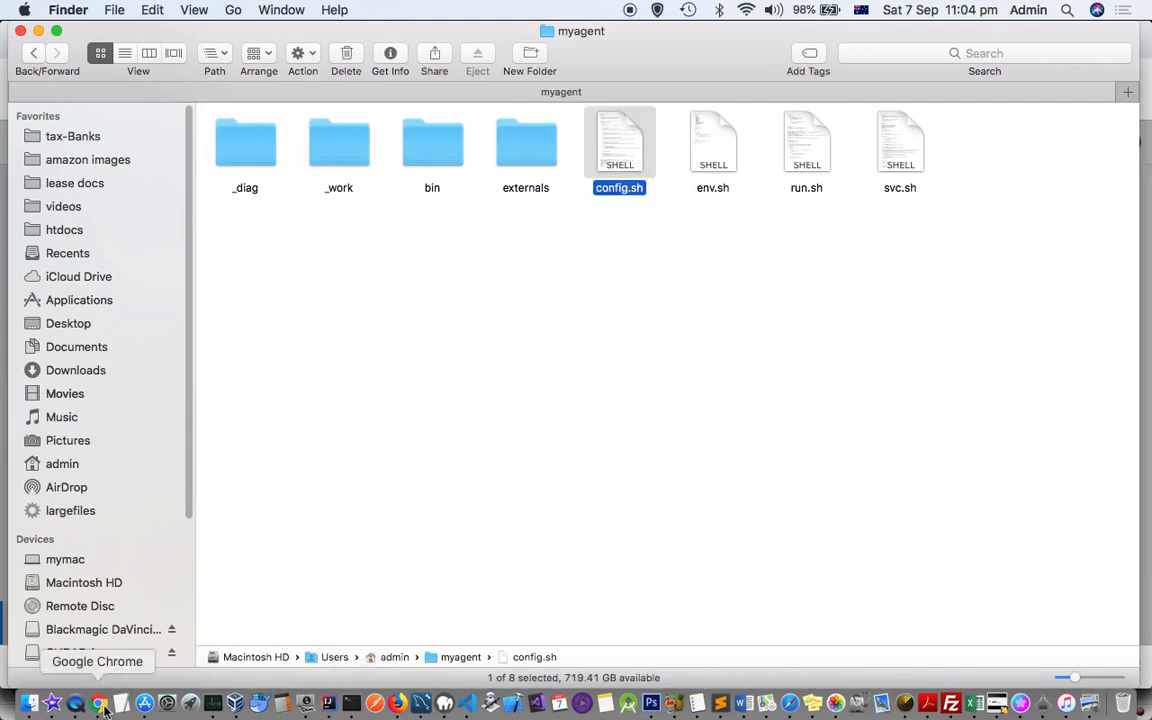
pyautogui.click(95, 698)
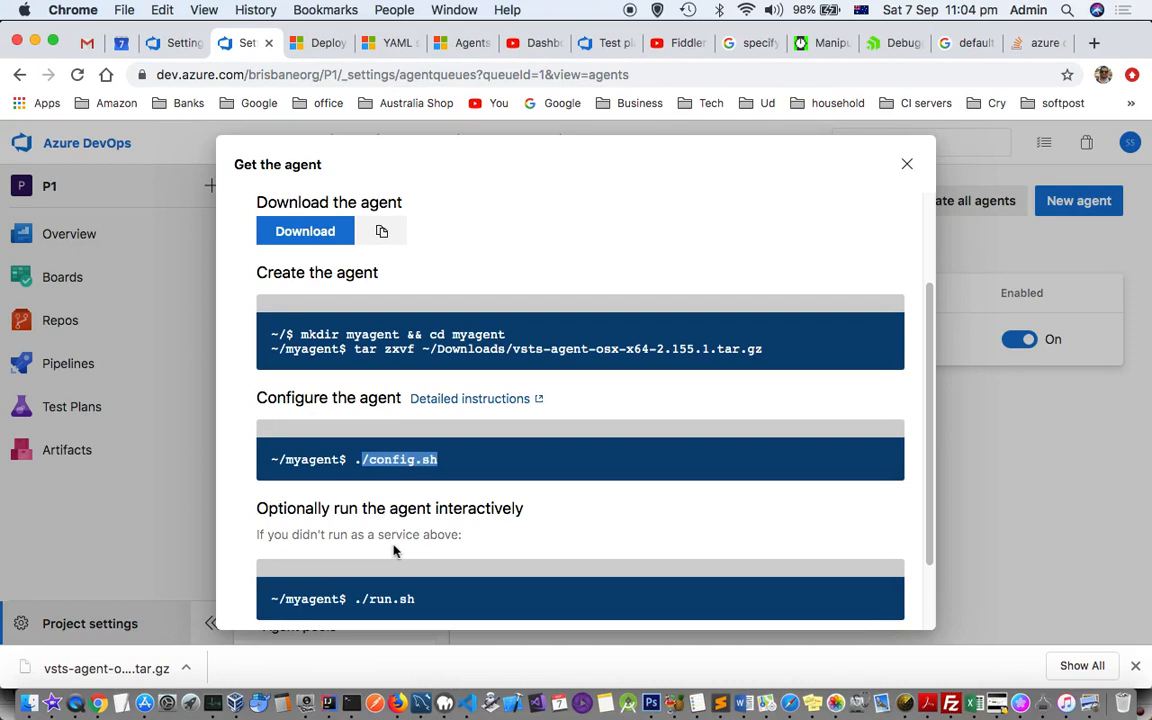
pyautogui.moveTo(412, 524)
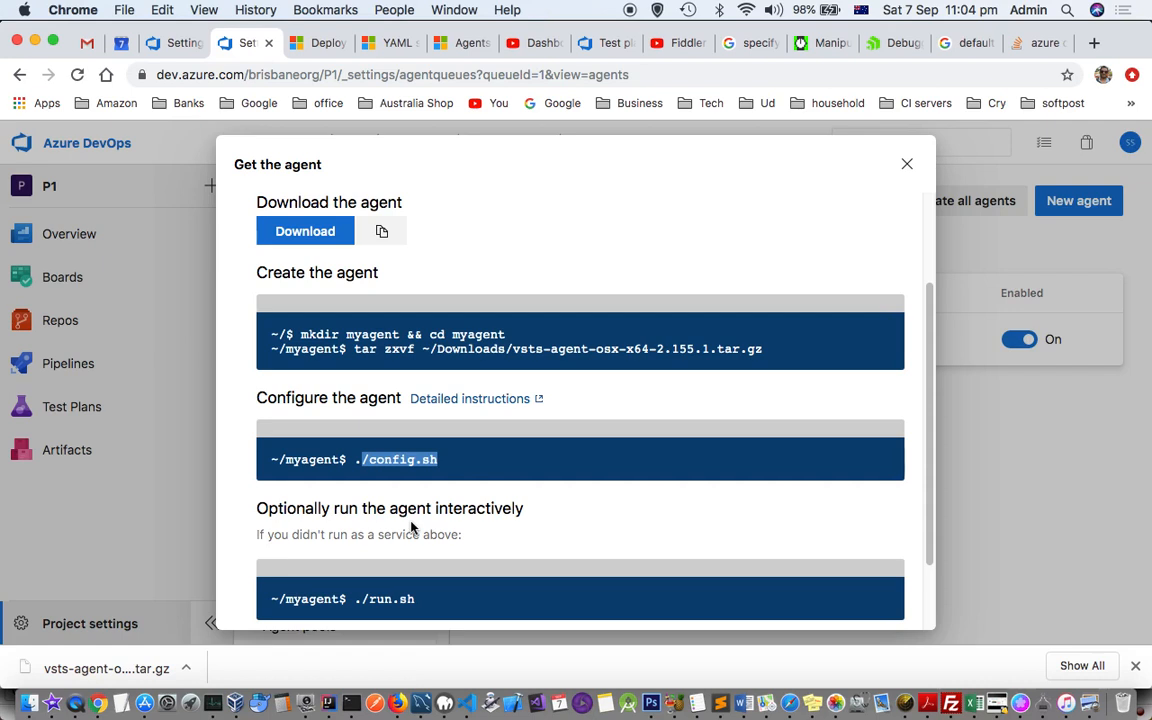
pyautogui.scroll(-3)
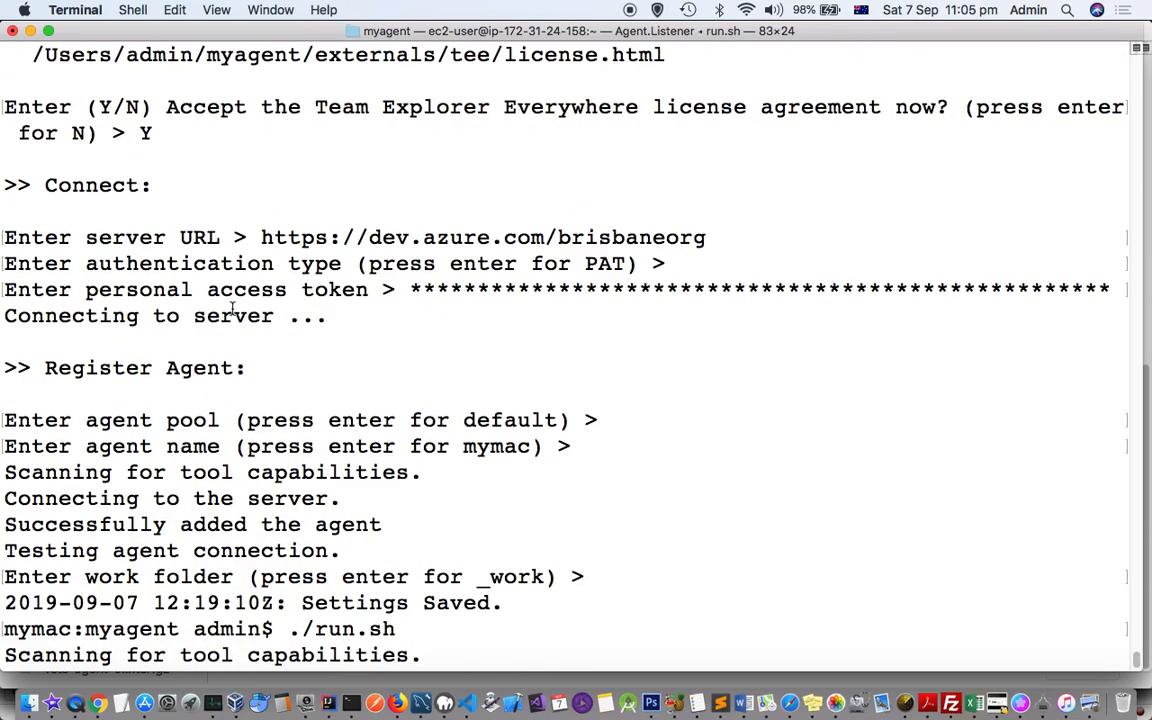
pyautogui.moveTo(260, 237); pyautogui.dragTo(416, 237)
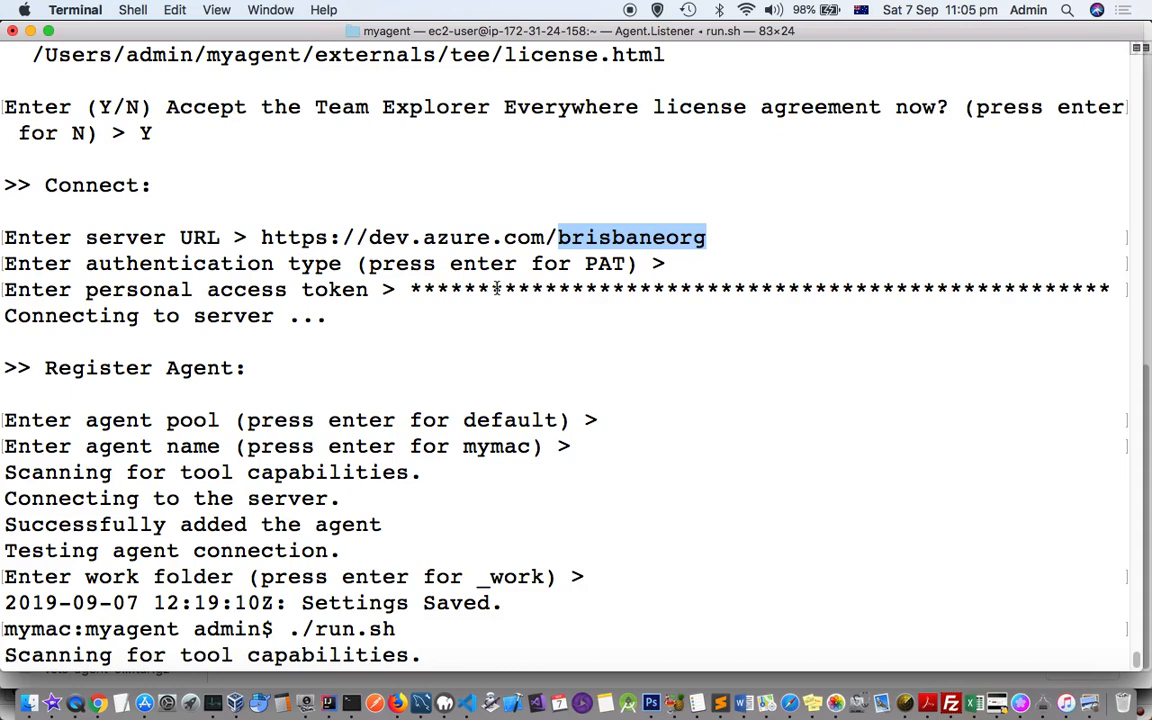
pyautogui.moveTo(383, 290)
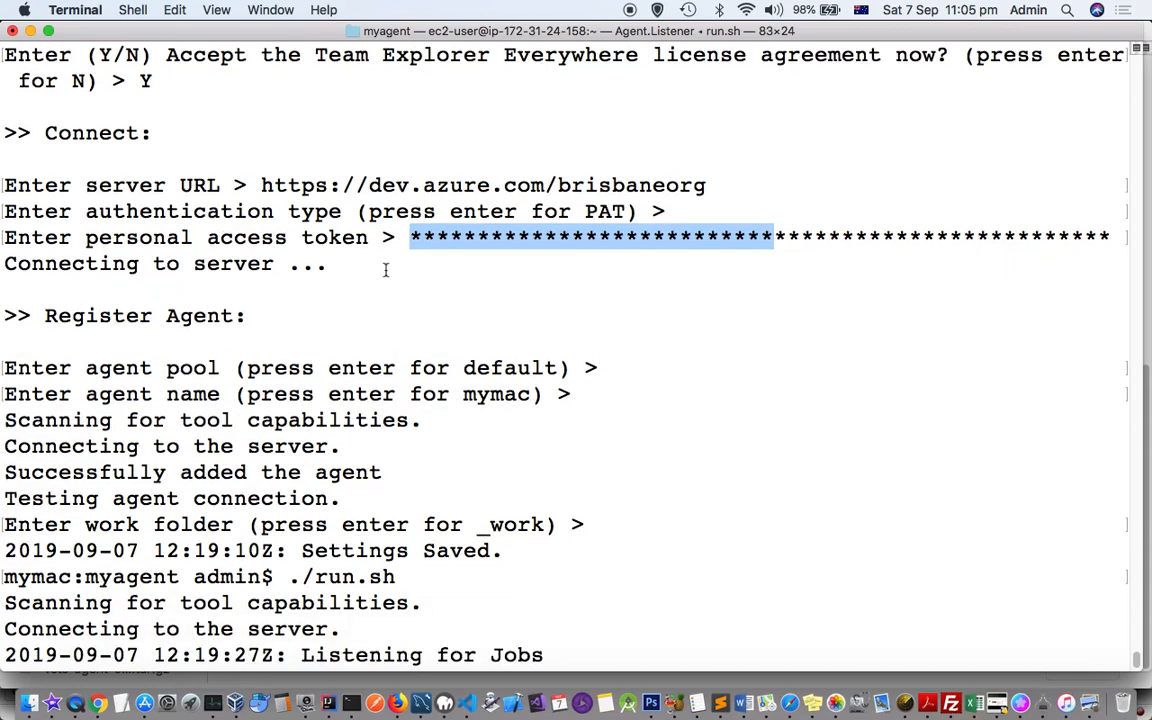
pyautogui.moveTo(187, 401)
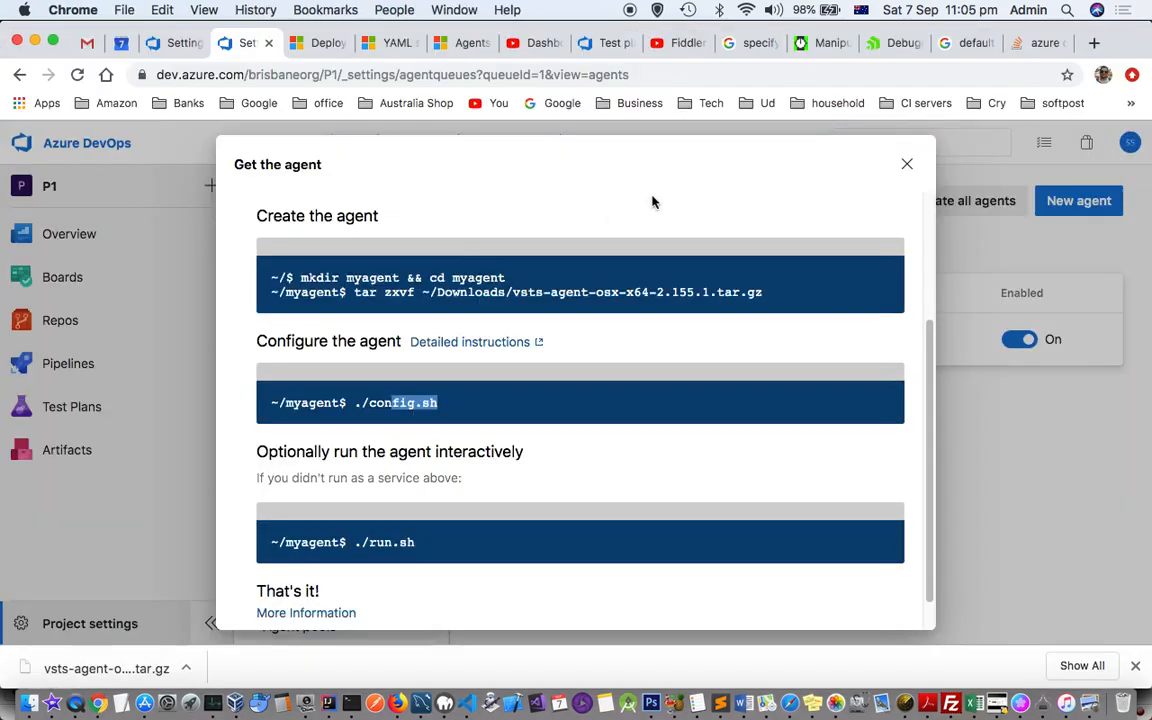
# Step: Close Get the agent, recheck mymac online and idle in Default, then open Pipelines
pyautogui.click(907, 163)
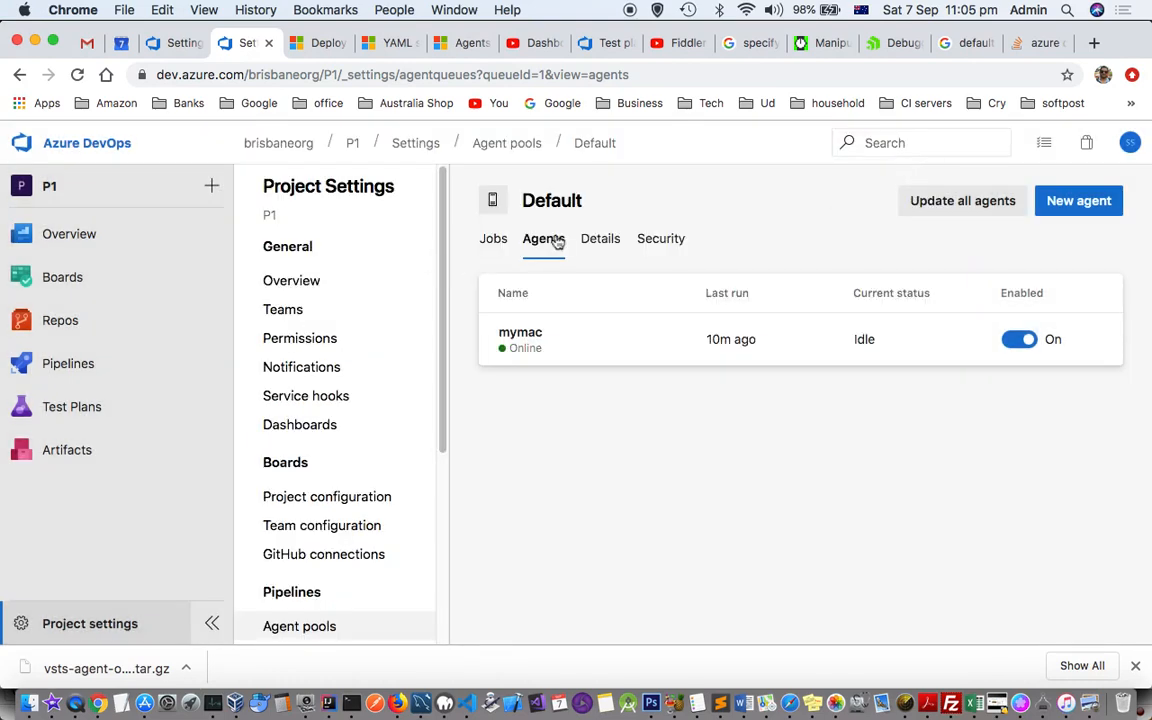
pyautogui.doubleClick(551, 200)
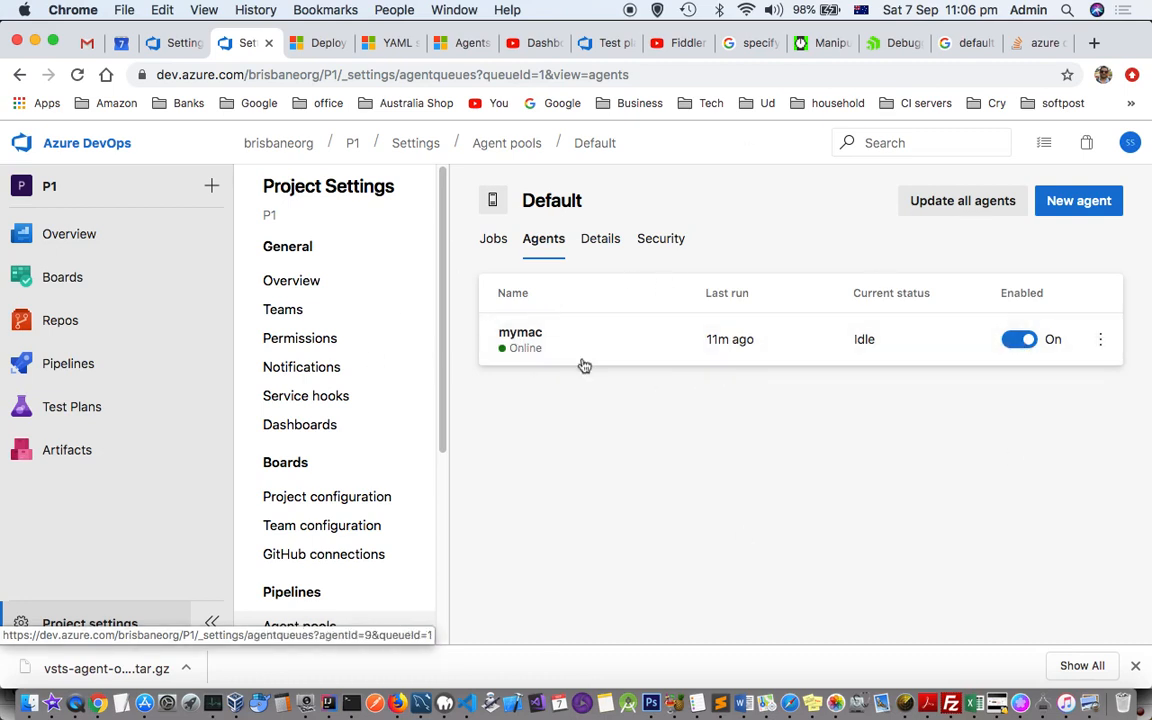
pyautogui.moveTo(715, 339)
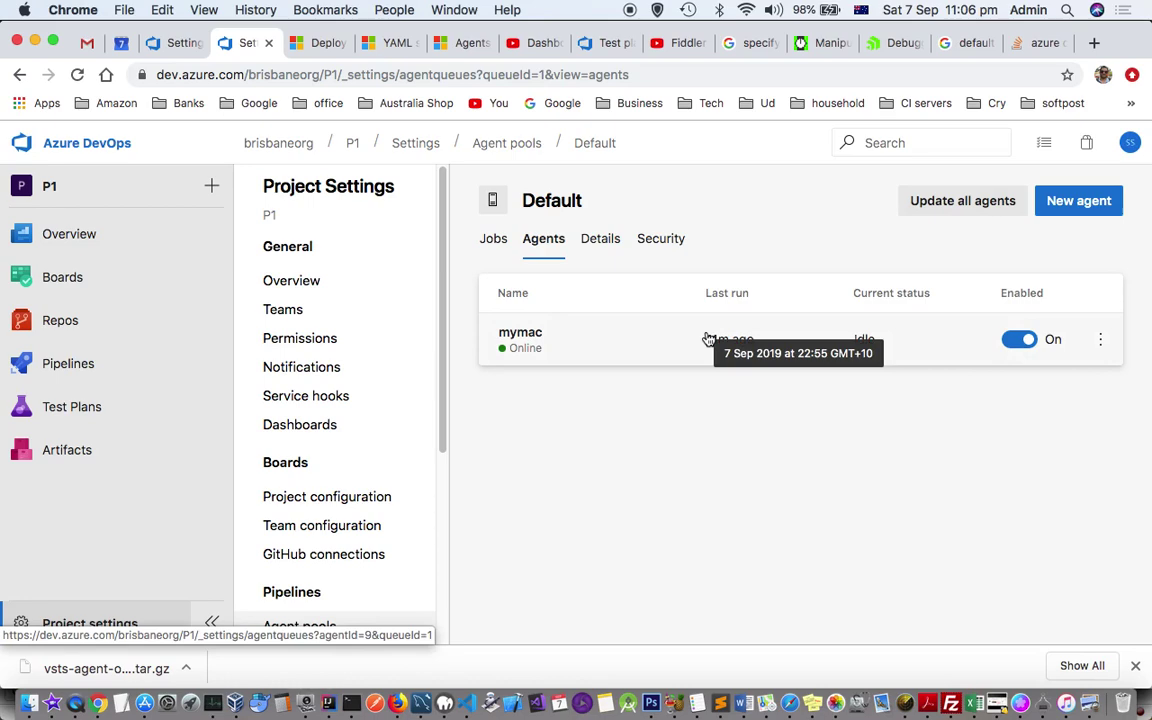
pyautogui.click(67, 363)
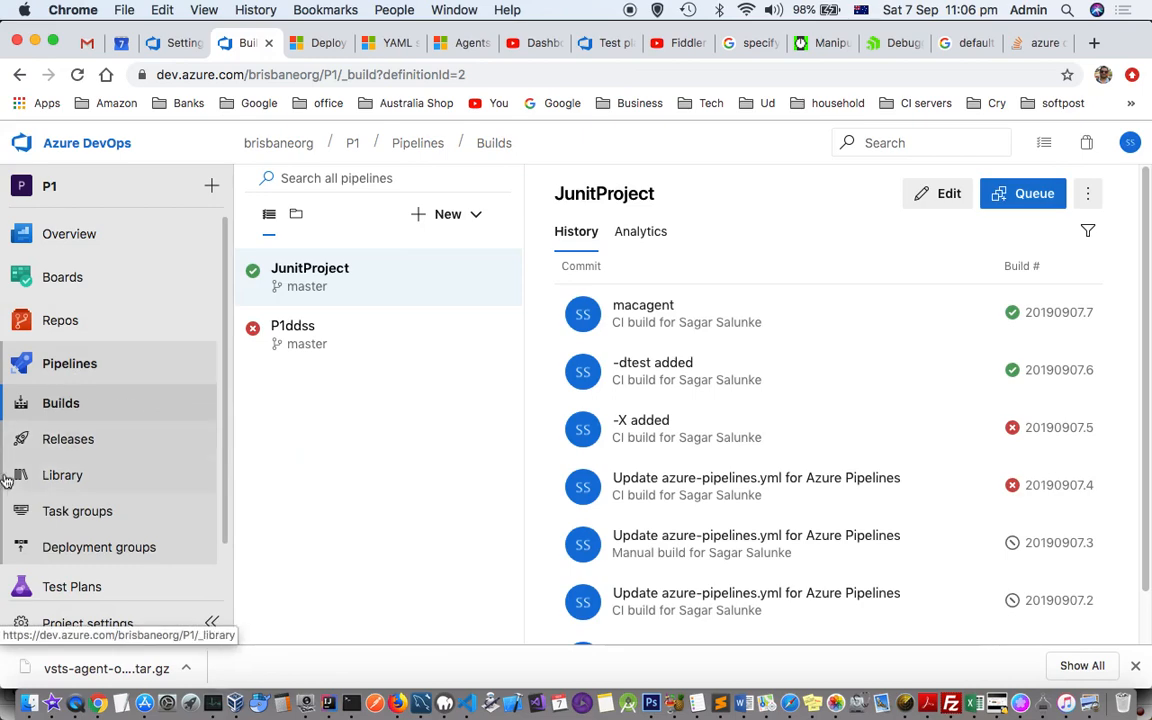
pyautogui.moveTo(394, 286)
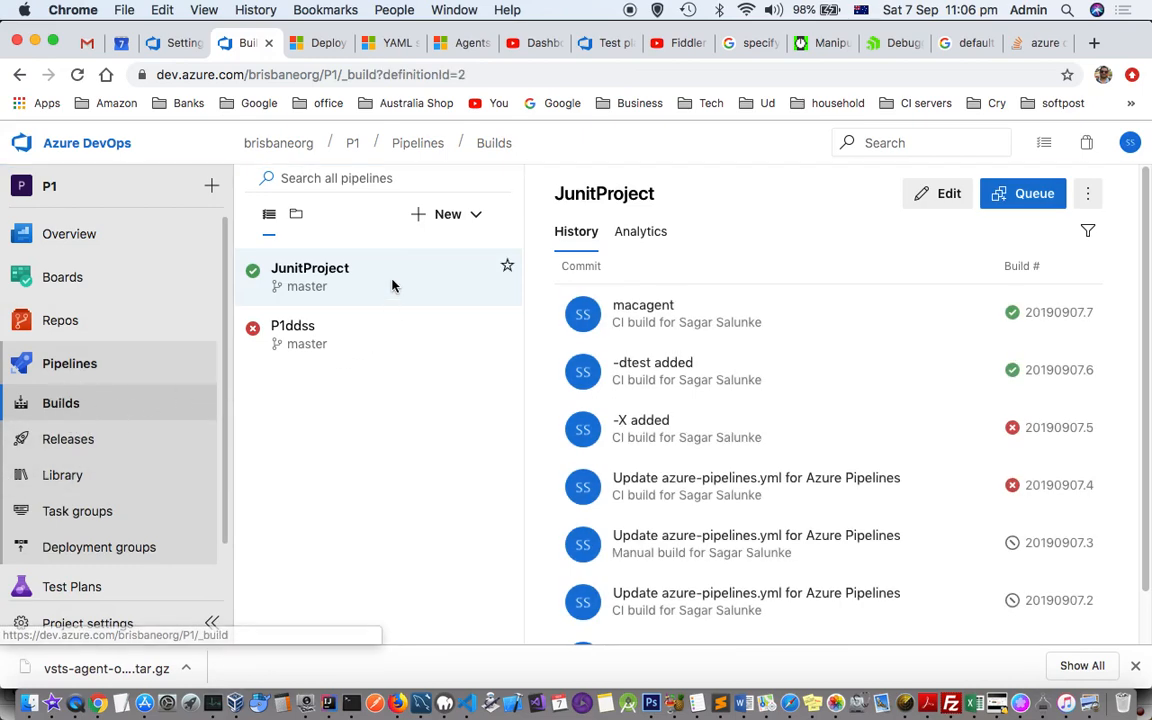
pyautogui.moveTo(332, 276)
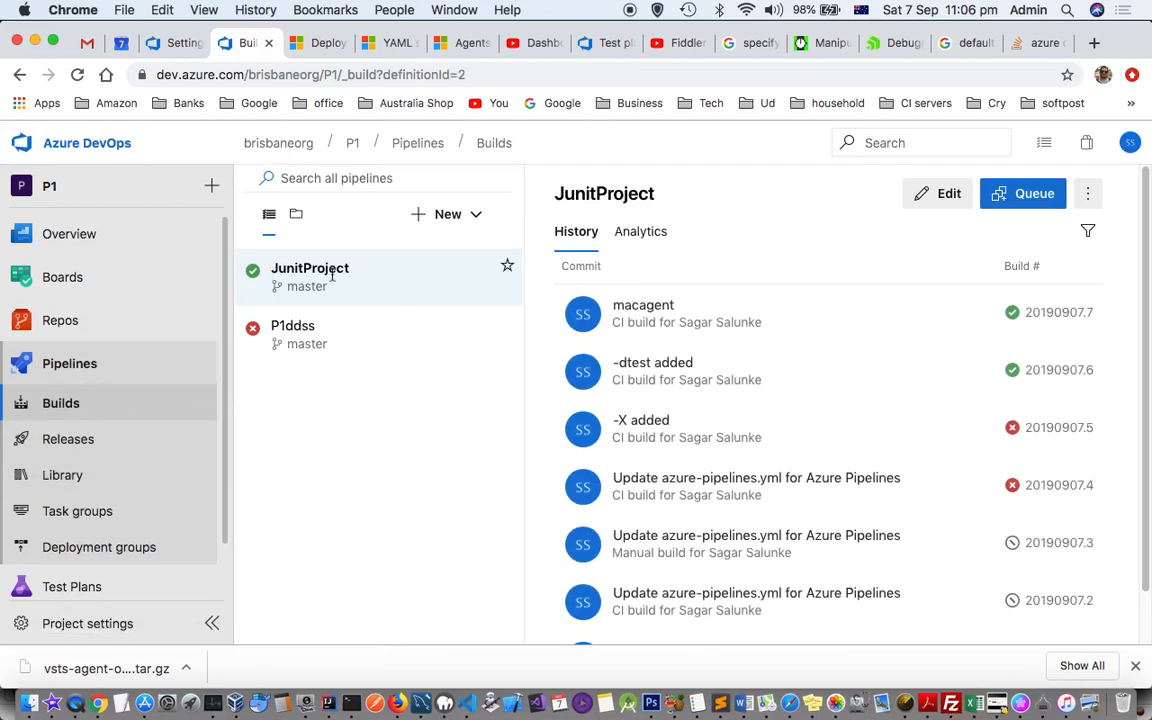
pyautogui.moveTo(408, 280)
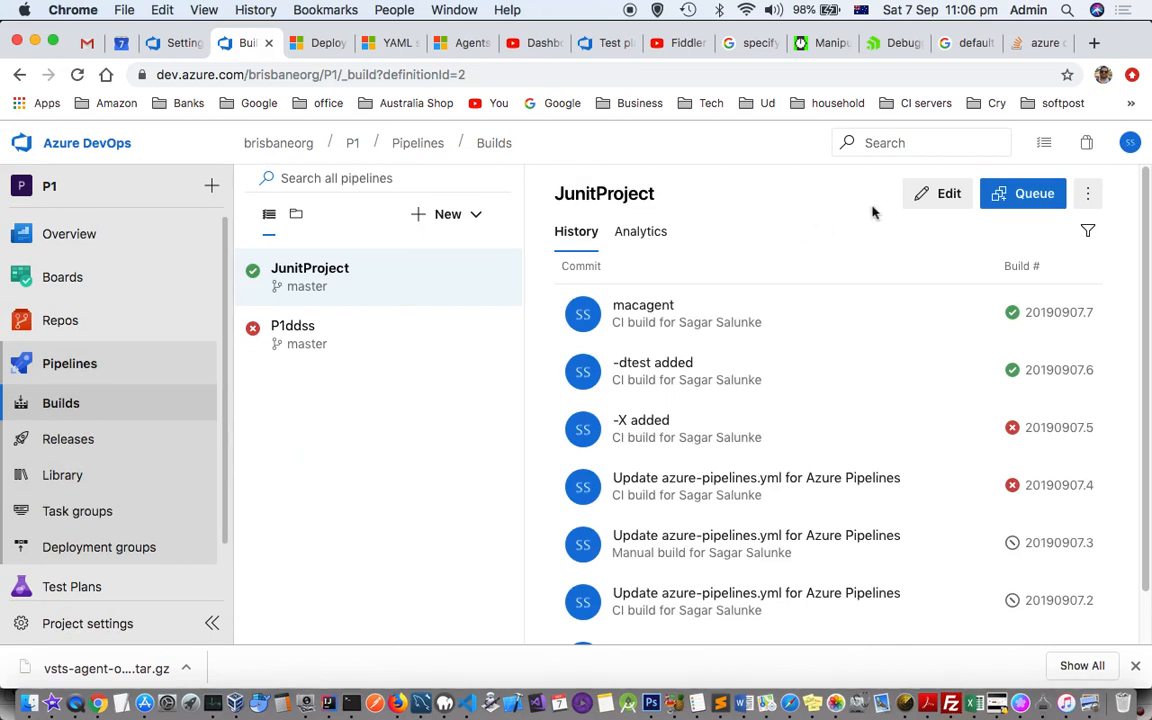
# Step: Open the JunitProject pipeline's azure-pipelines.yml in the editor
pyautogui.click(937, 193)
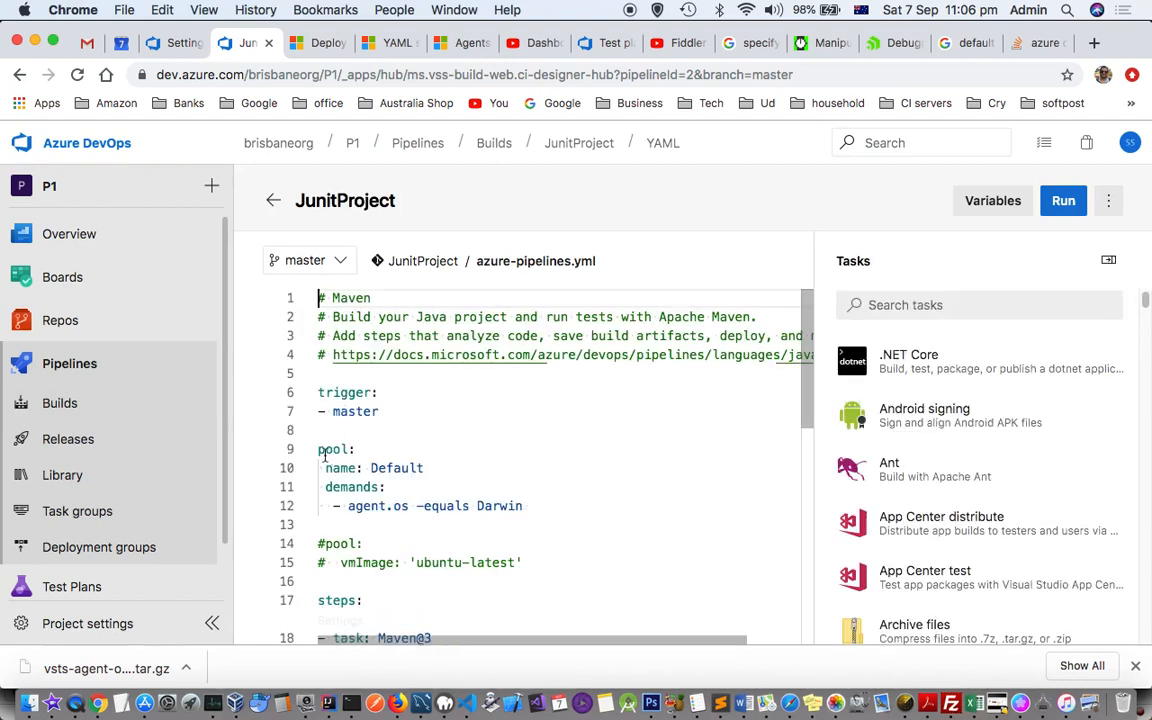
# Step: Review the YAML pool block targeting Default, then go back to the JunitProject build history
pyautogui.click(308, 450)
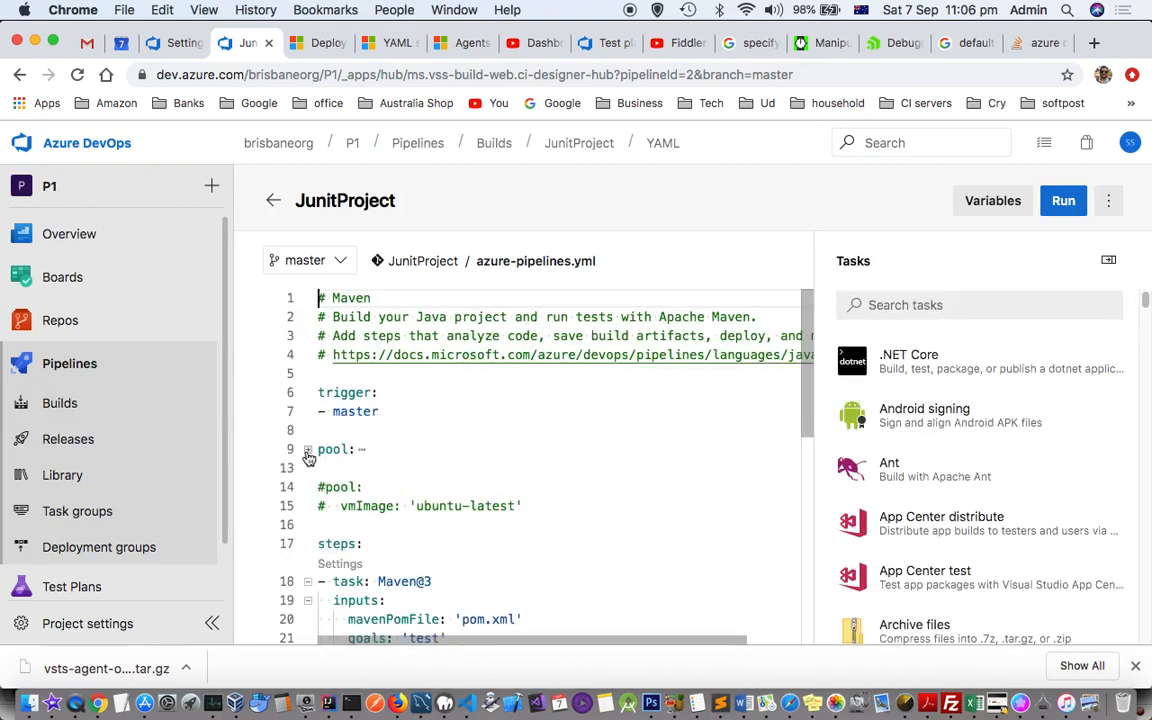
pyautogui.click(309, 450)
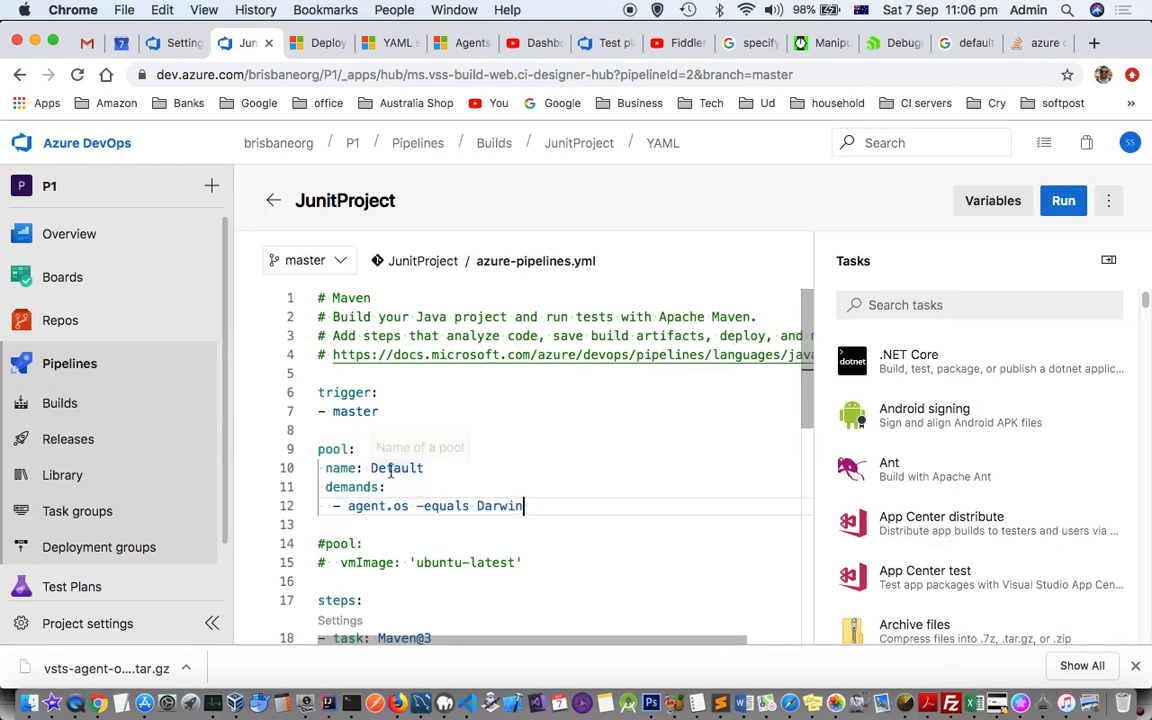
pyautogui.doubleClick(396, 468)
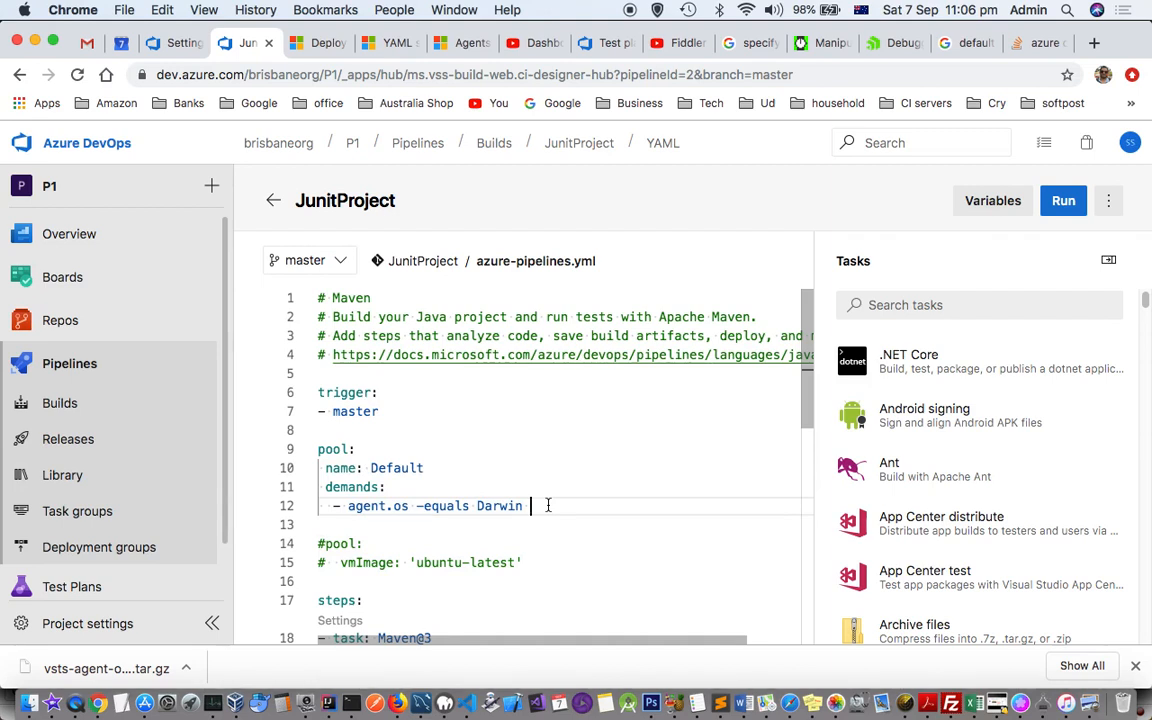
pyautogui.moveTo(495, 506)
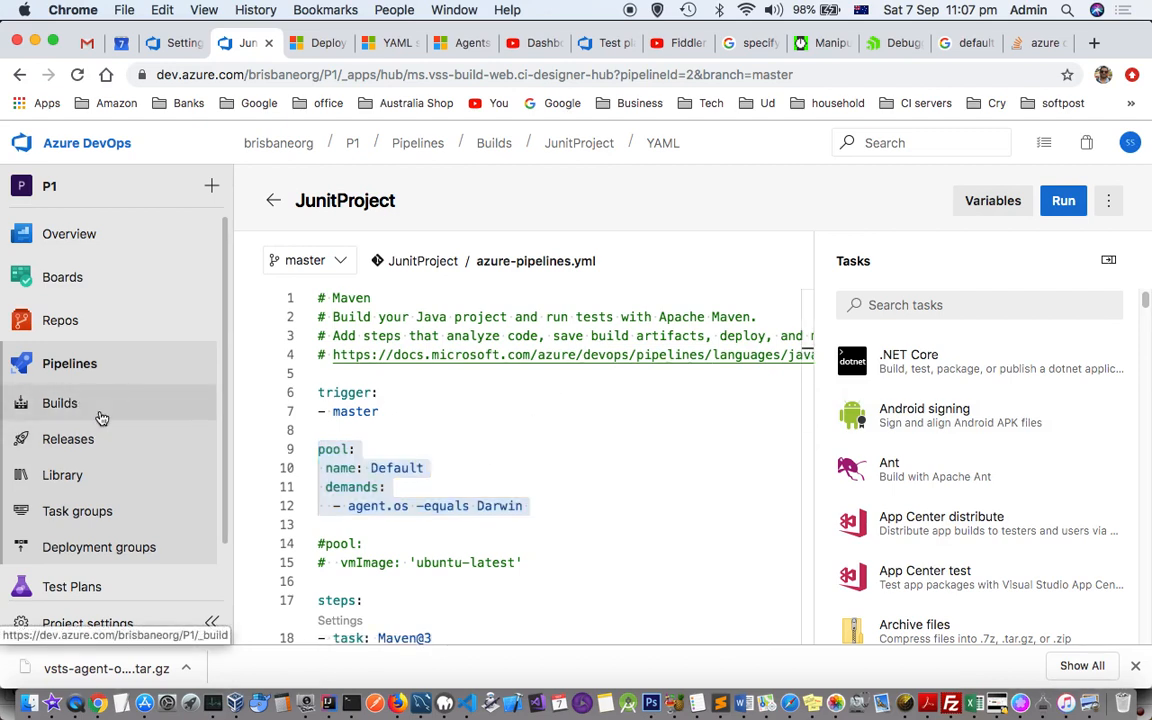
pyautogui.click(59, 403)
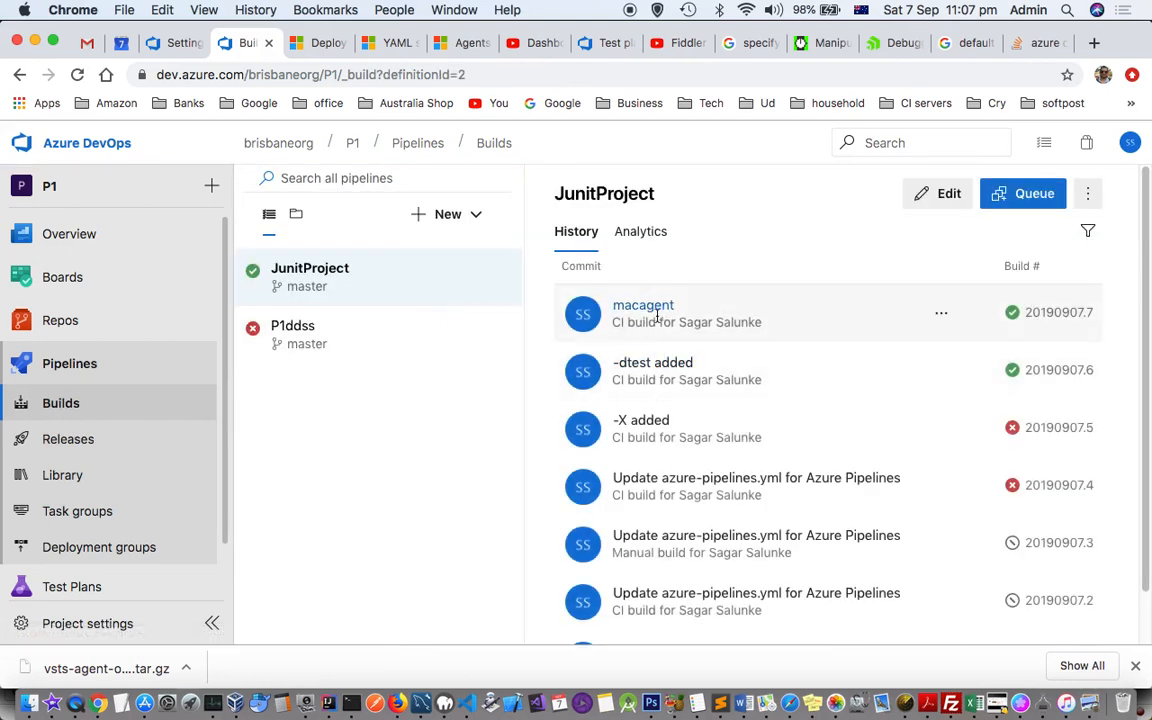
# Step: Confirm macagent build 20190907.7 ran on agent mymac, then return to the macOS agent docs
pyautogui.click(642, 305)
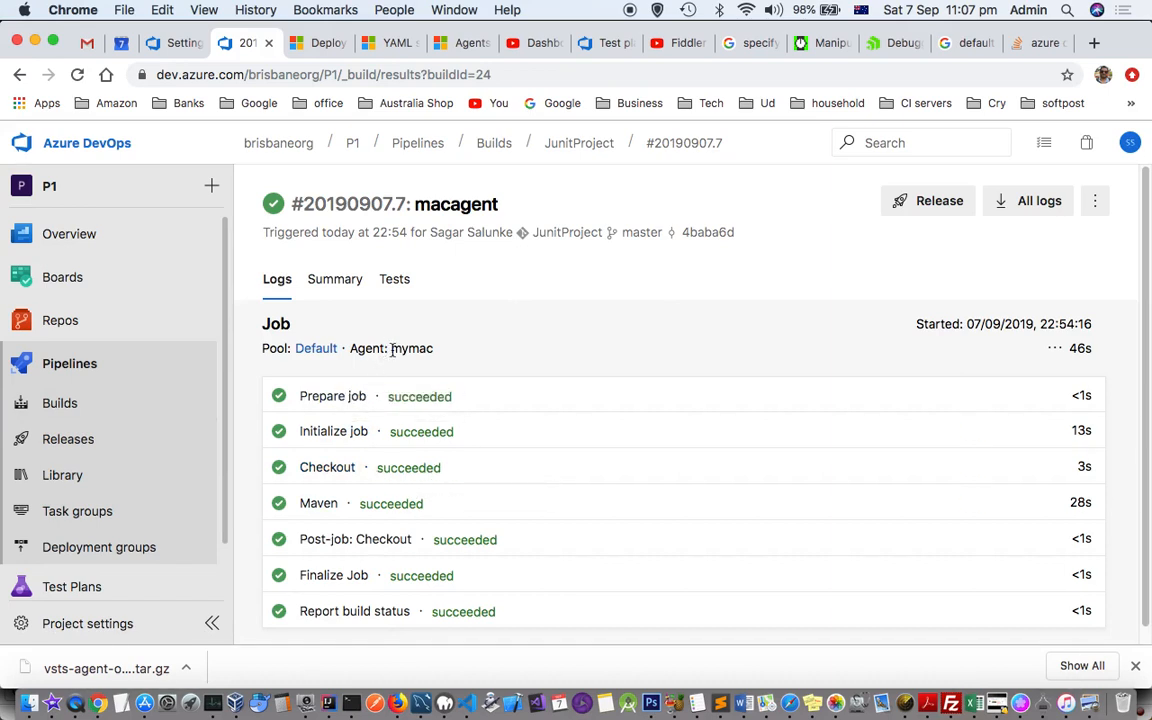
pyautogui.doubleClick(412, 348)
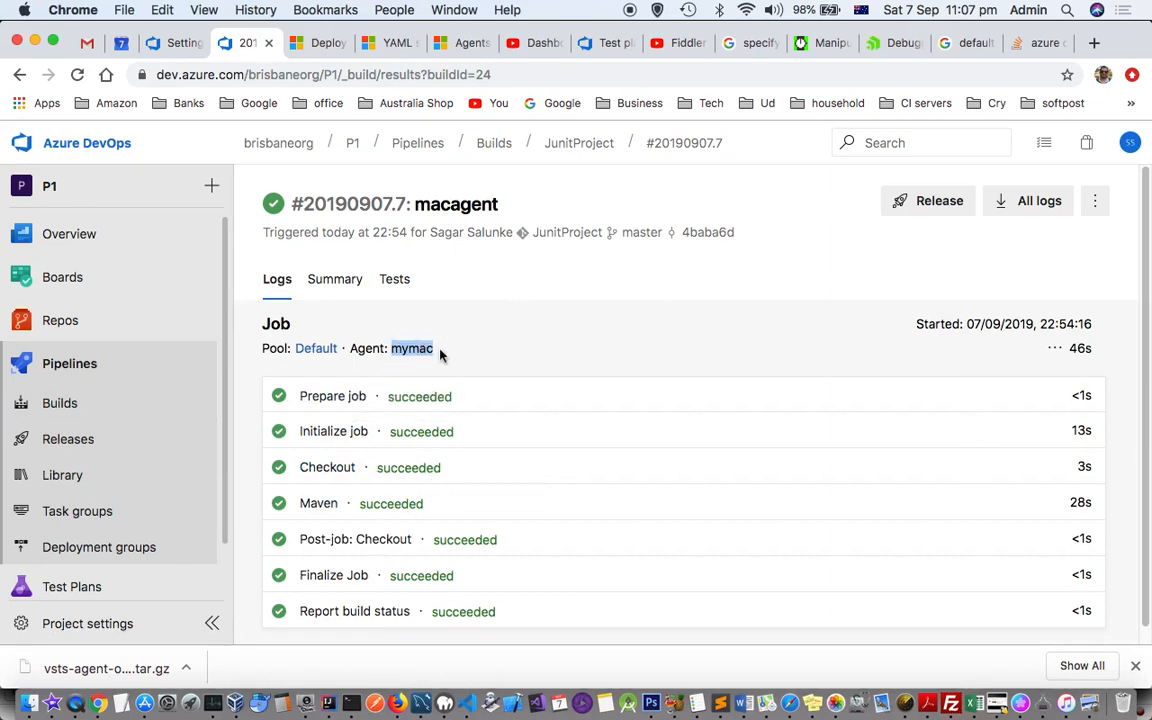
pyautogui.moveTo(373, 486)
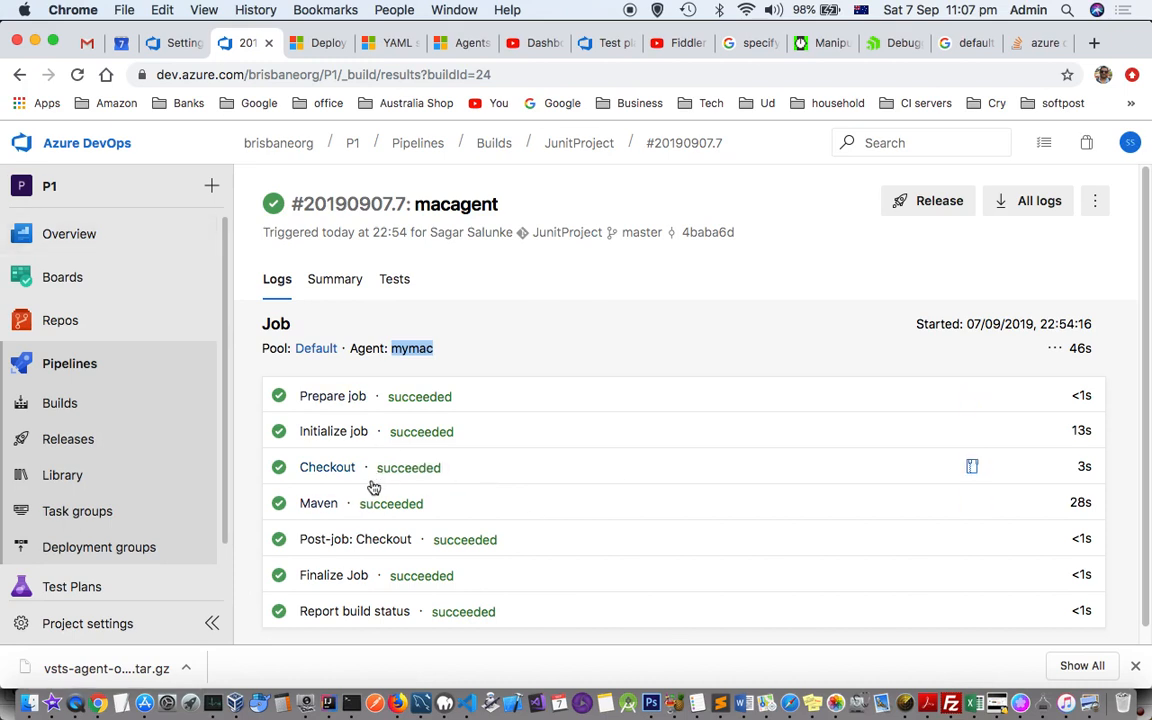
pyautogui.moveTo(373, 485)
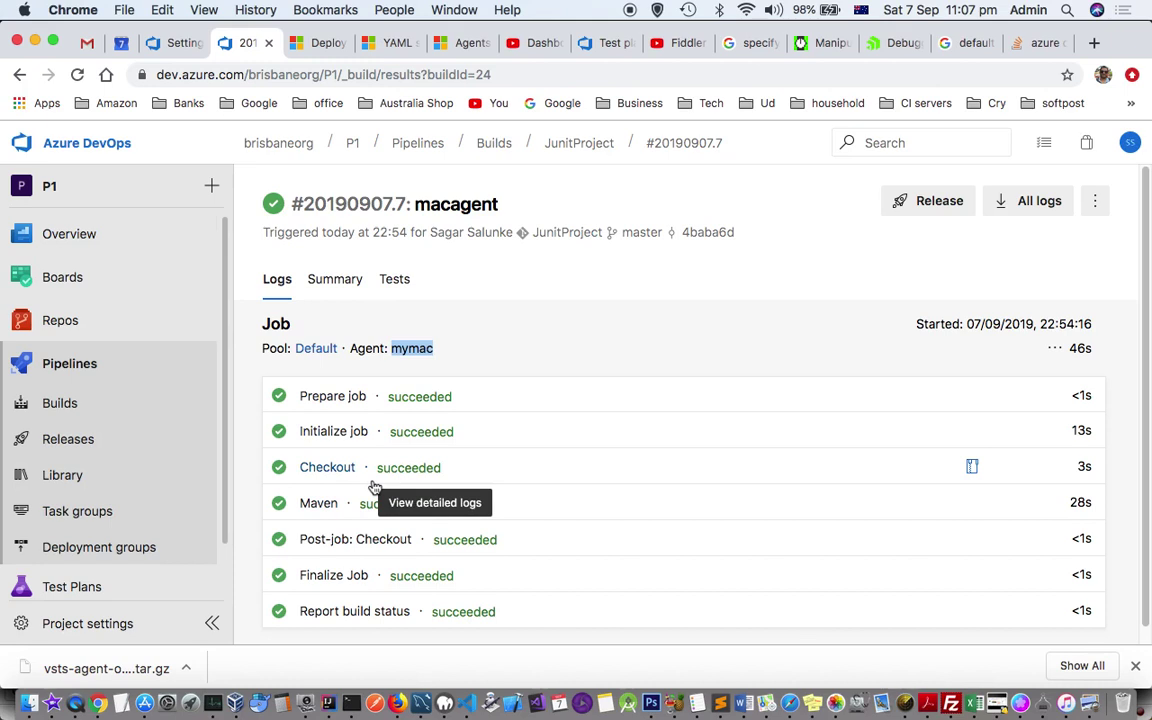
pyautogui.moveTo(516, 274)
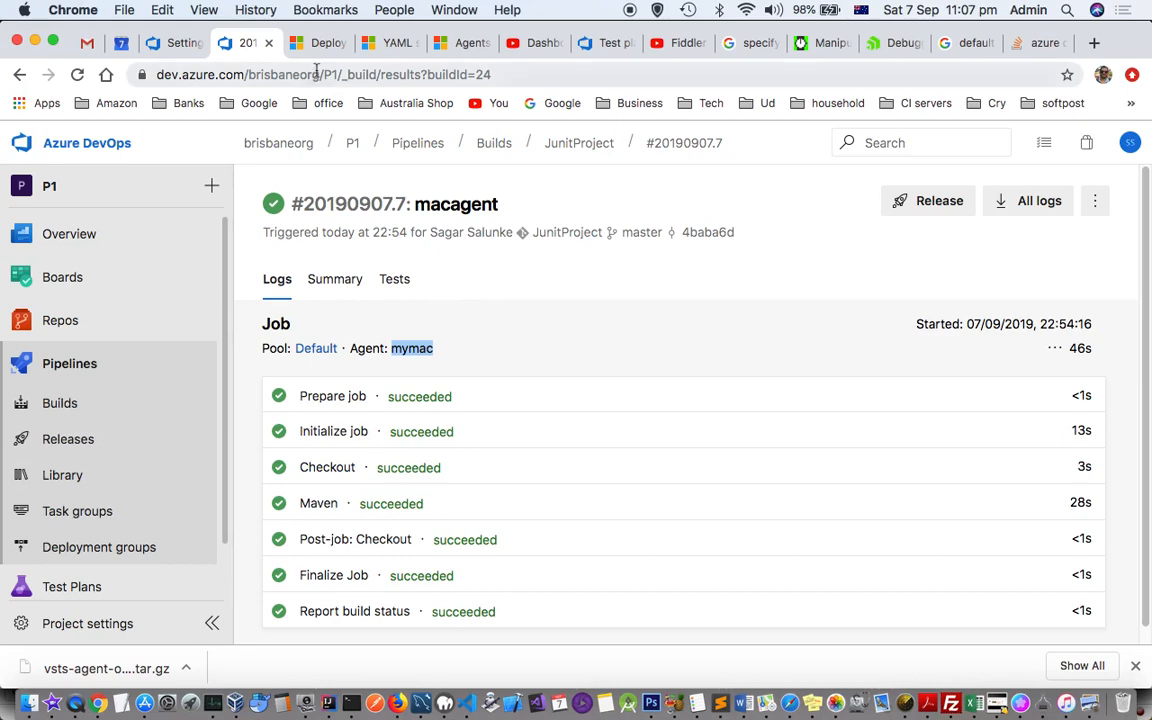
pyautogui.click(320, 43)
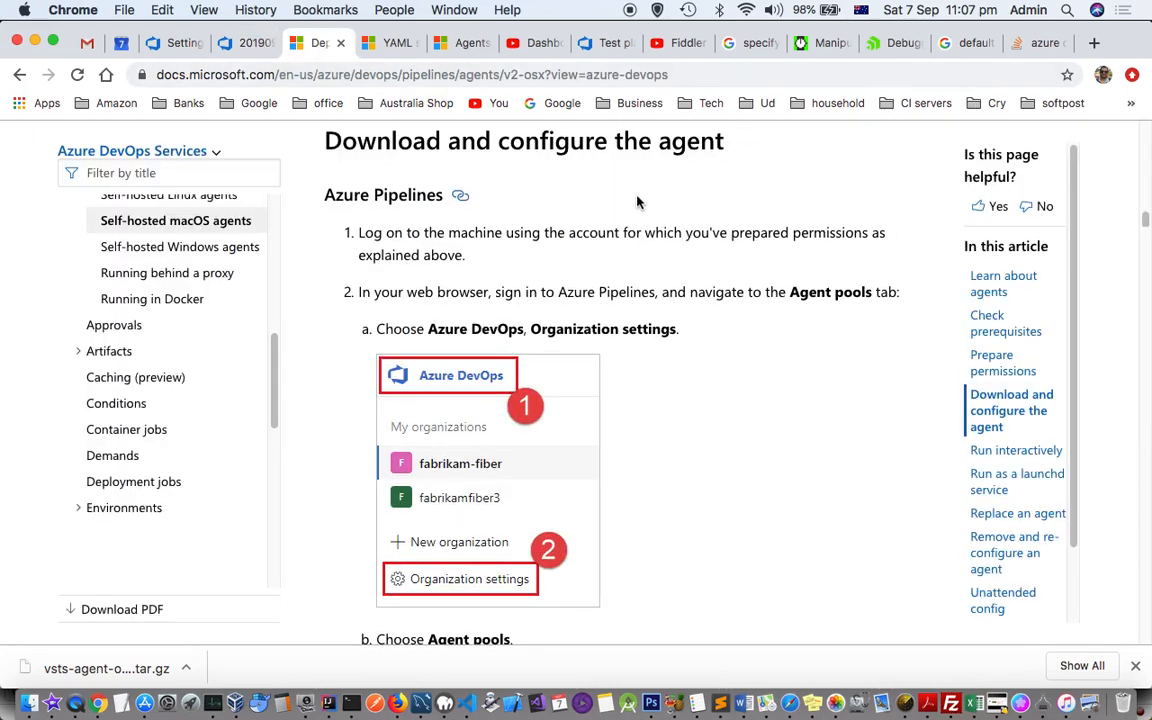